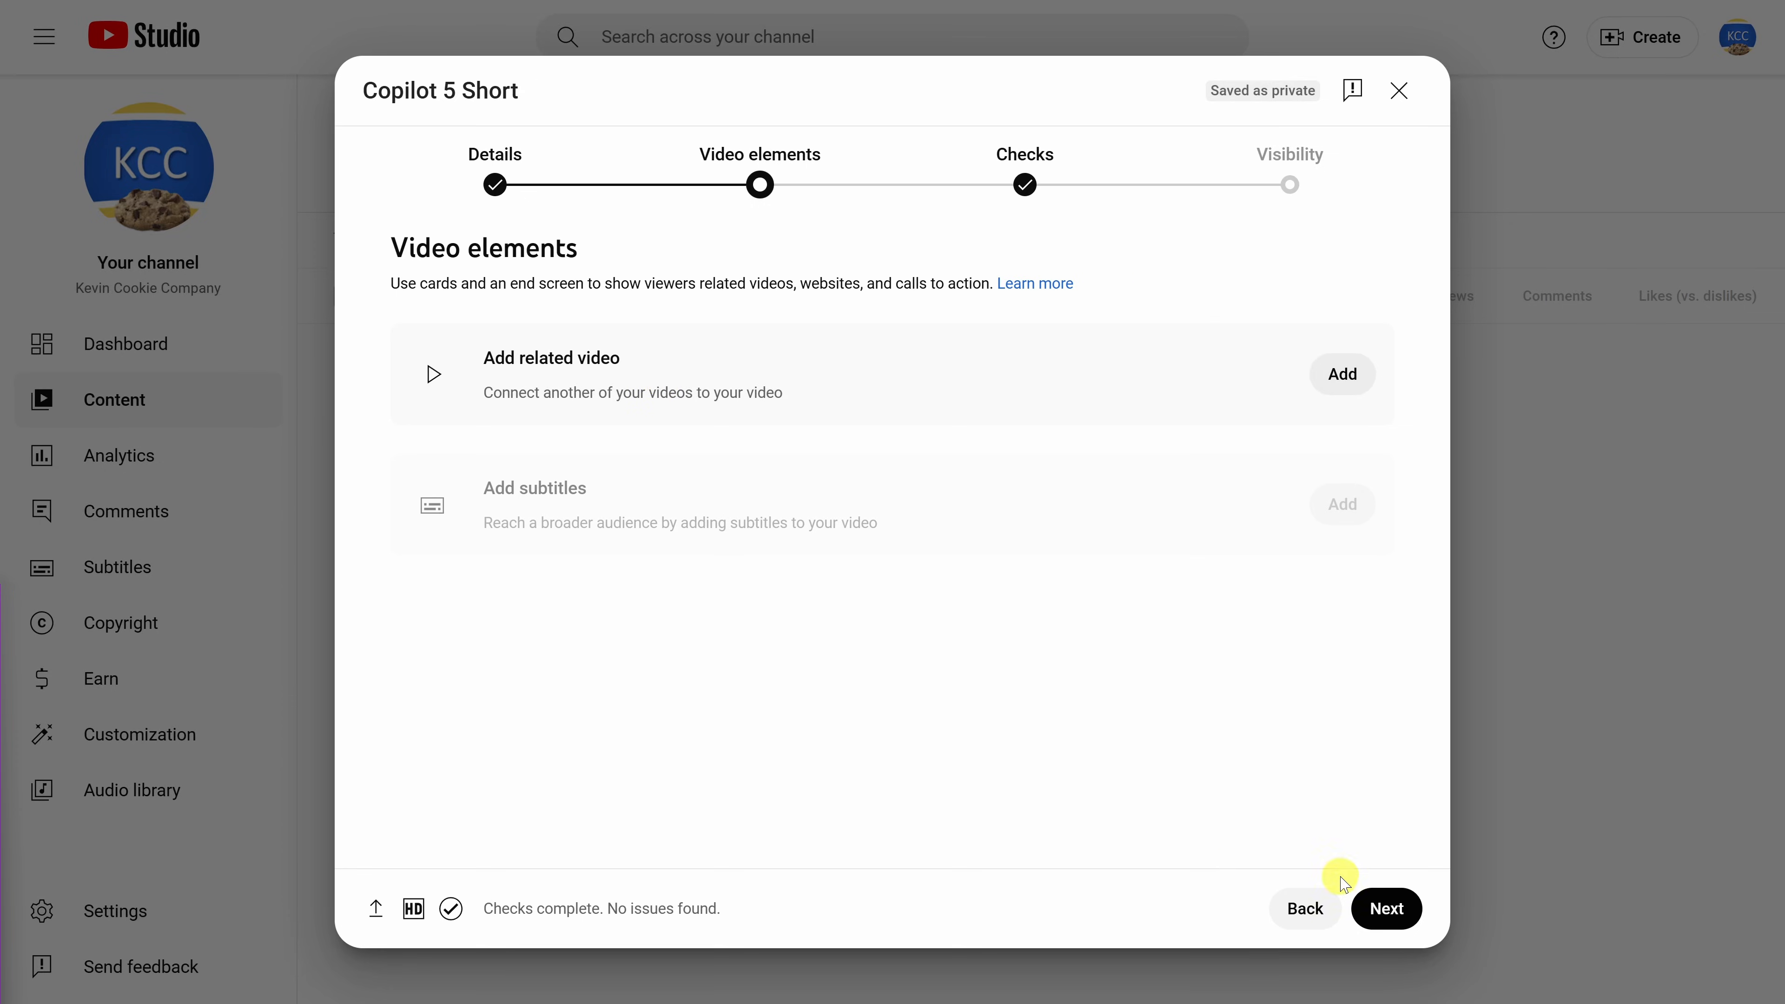
- Advance the Copilot 5 Short past video elements and checks, then choose Unlisted visibility
click(1387, 915)
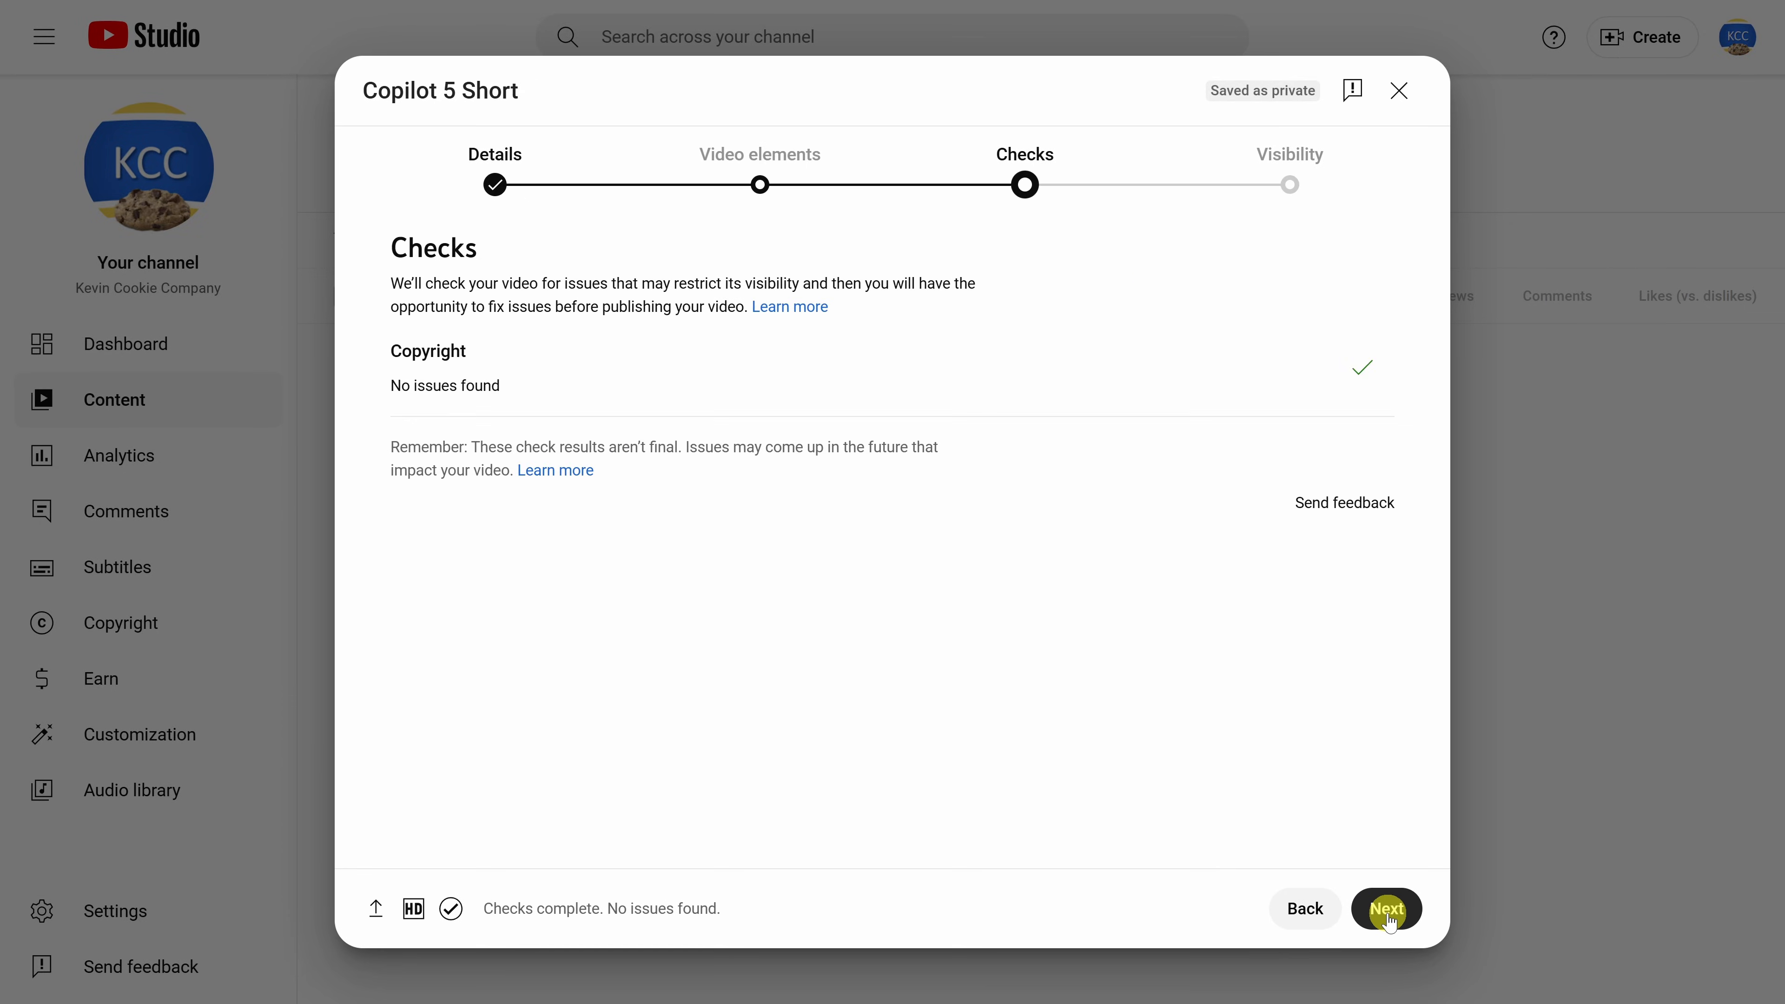
click(1386, 909)
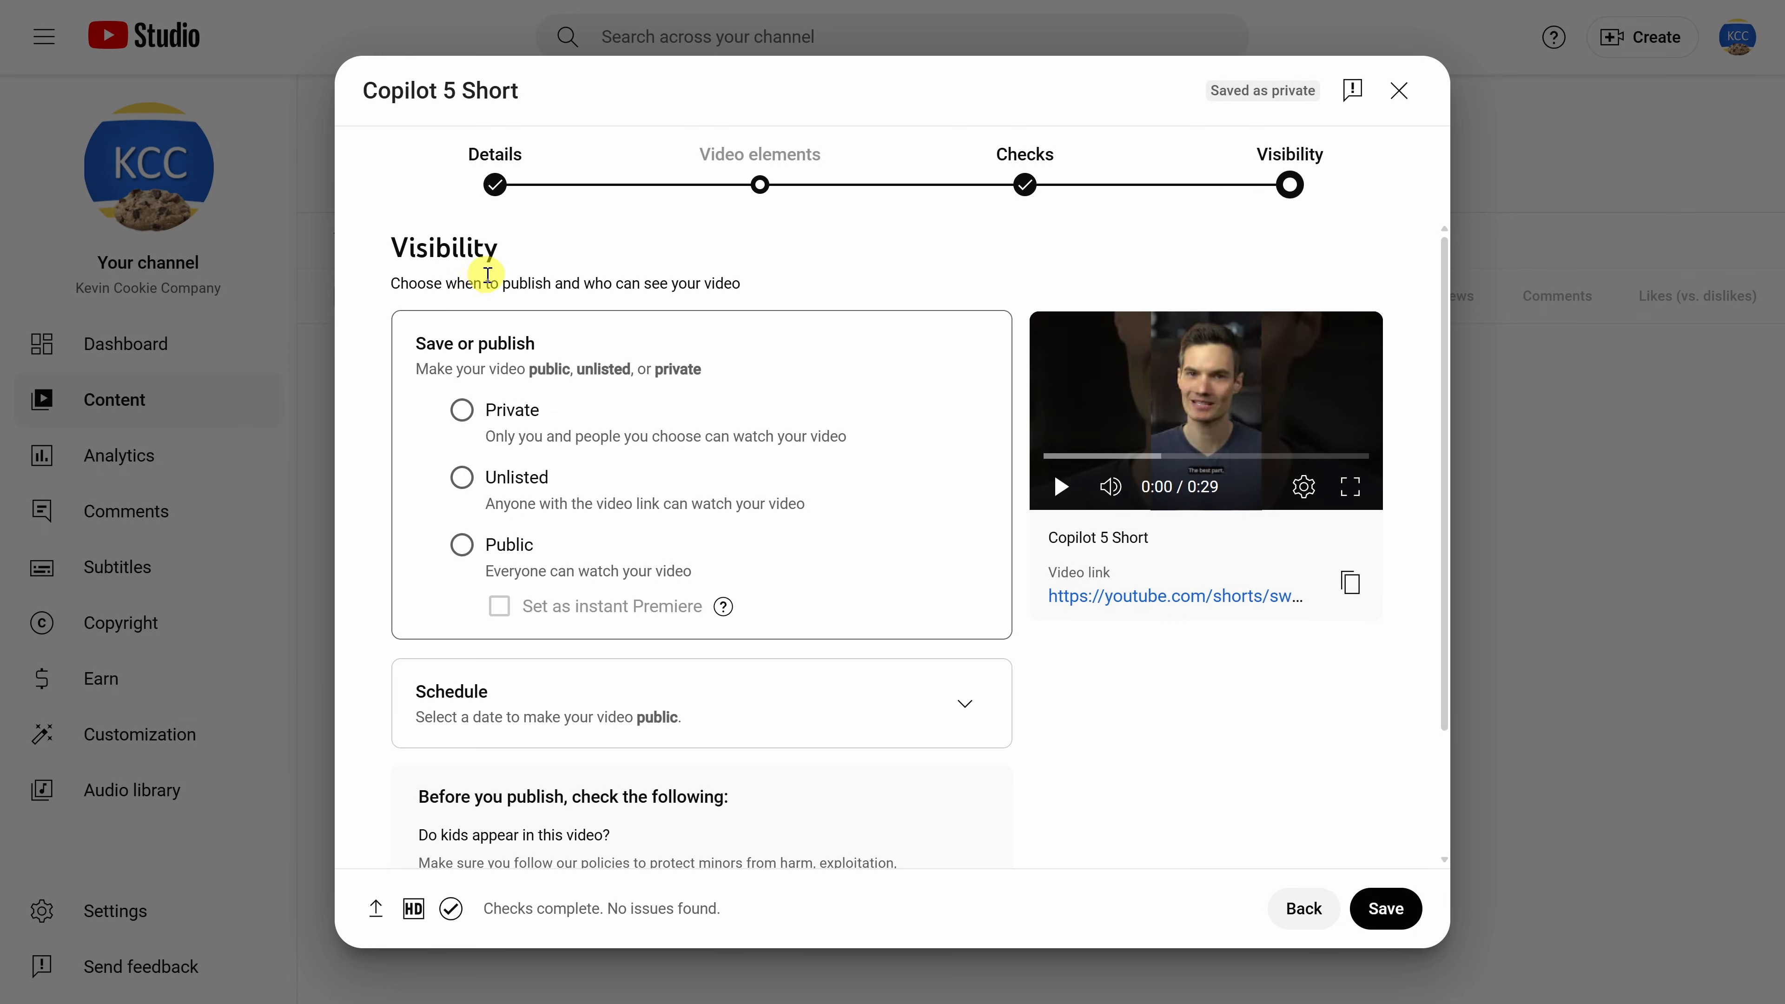
scroll(down, 3)
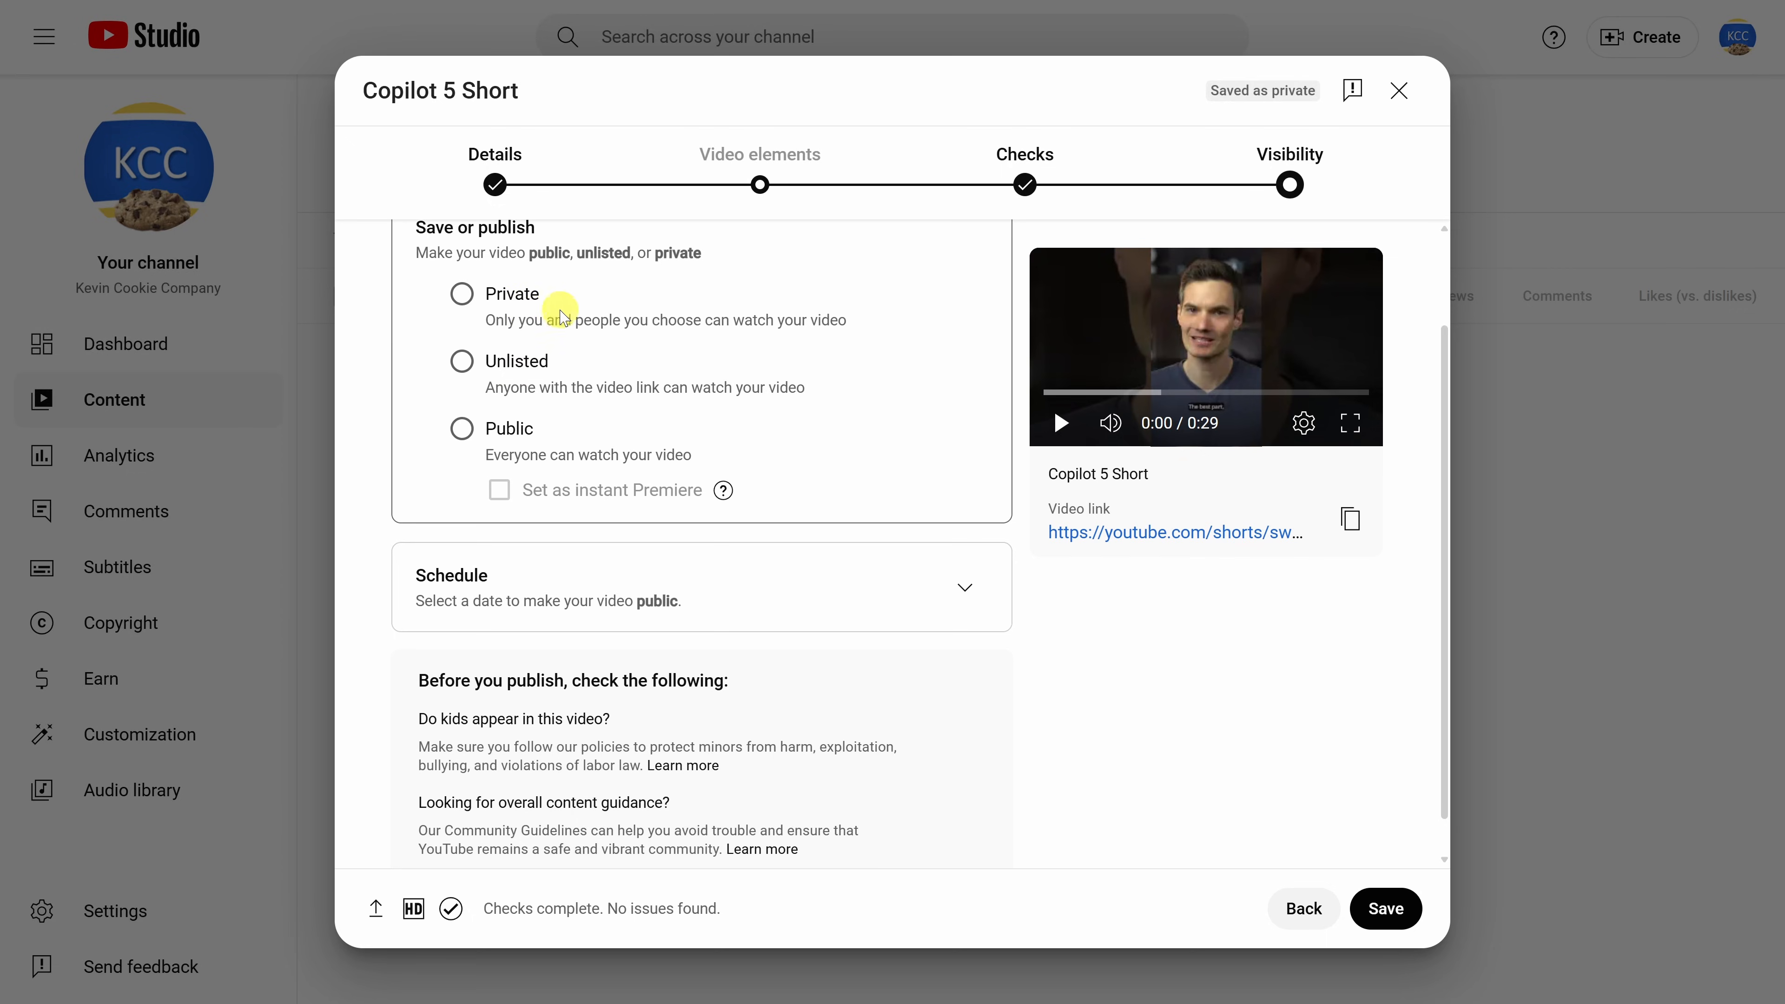
mouse_move(680, 325)
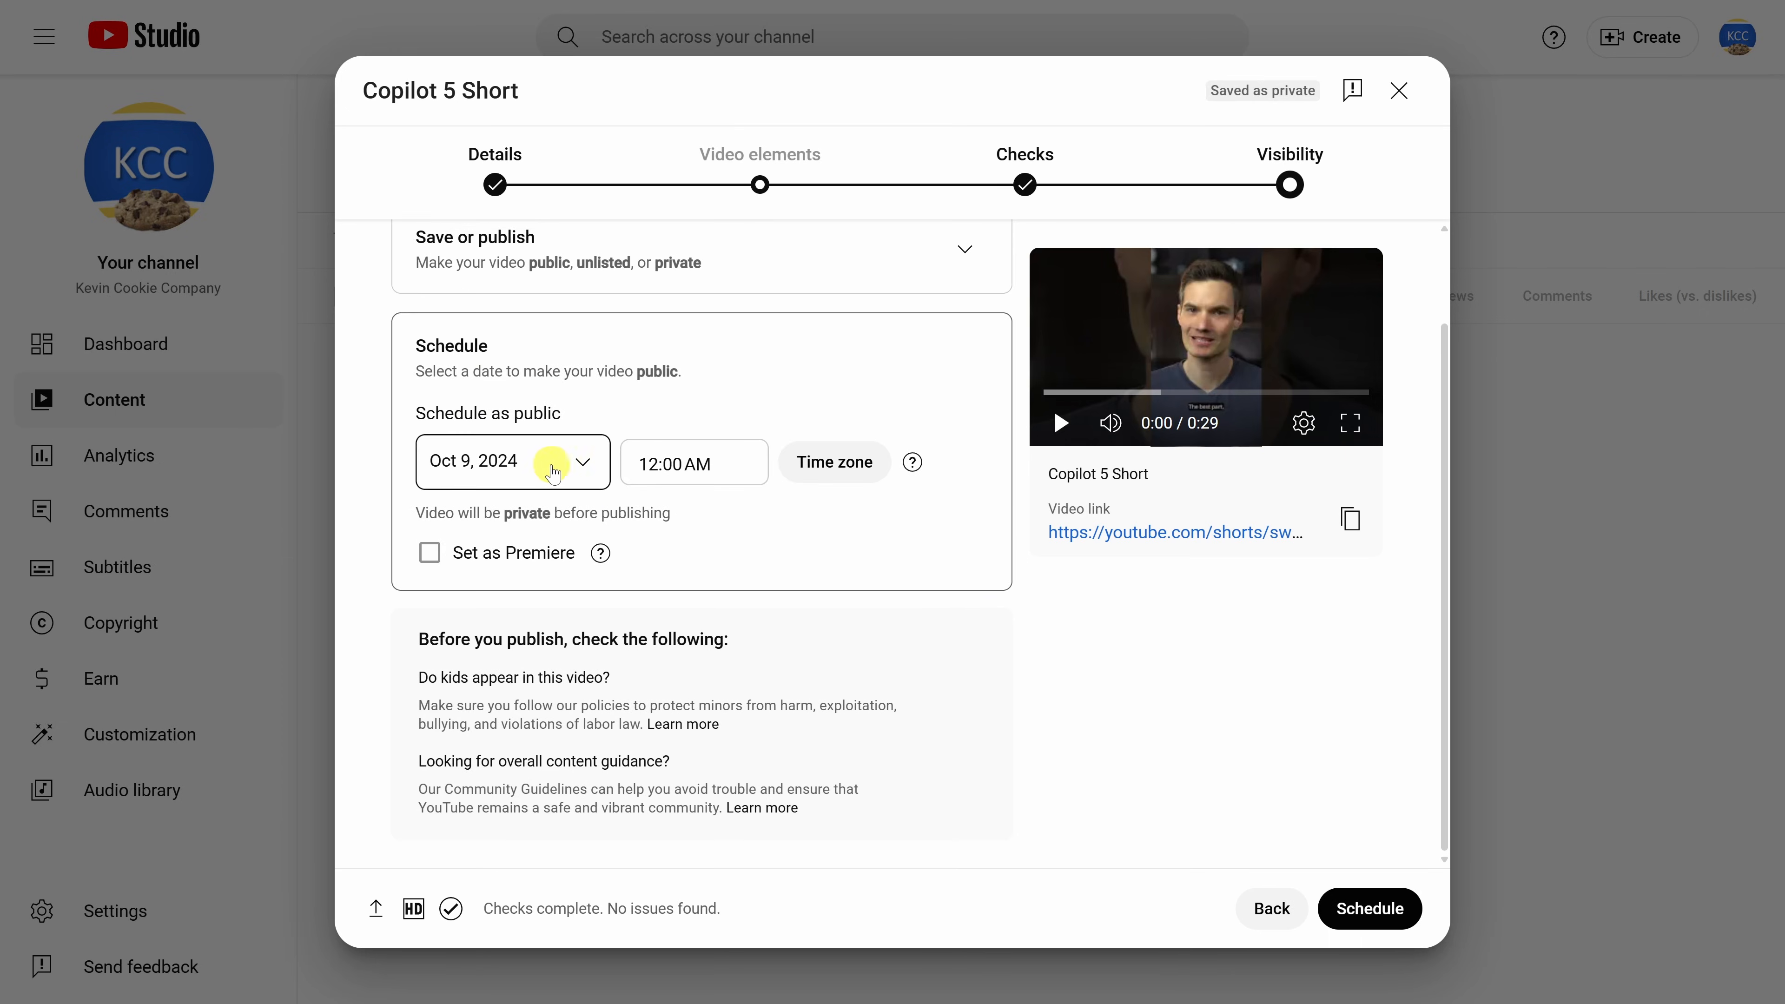
mouse_move(849, 502)
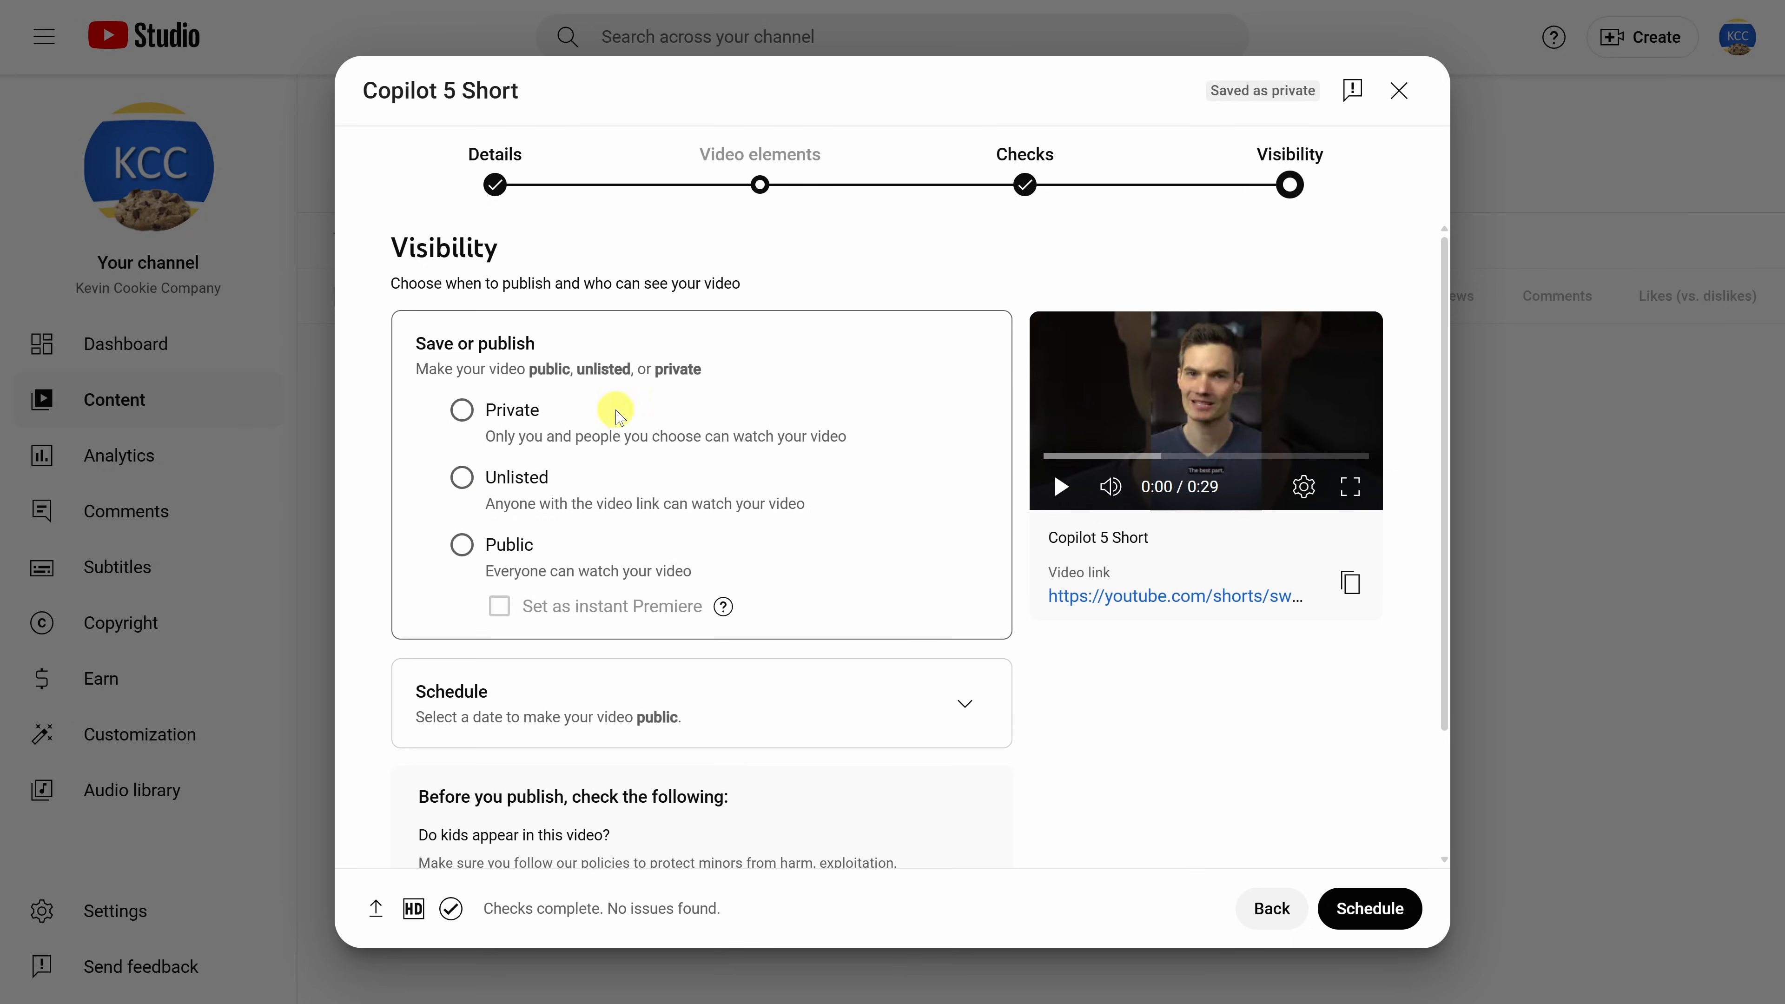
click(461, 478)
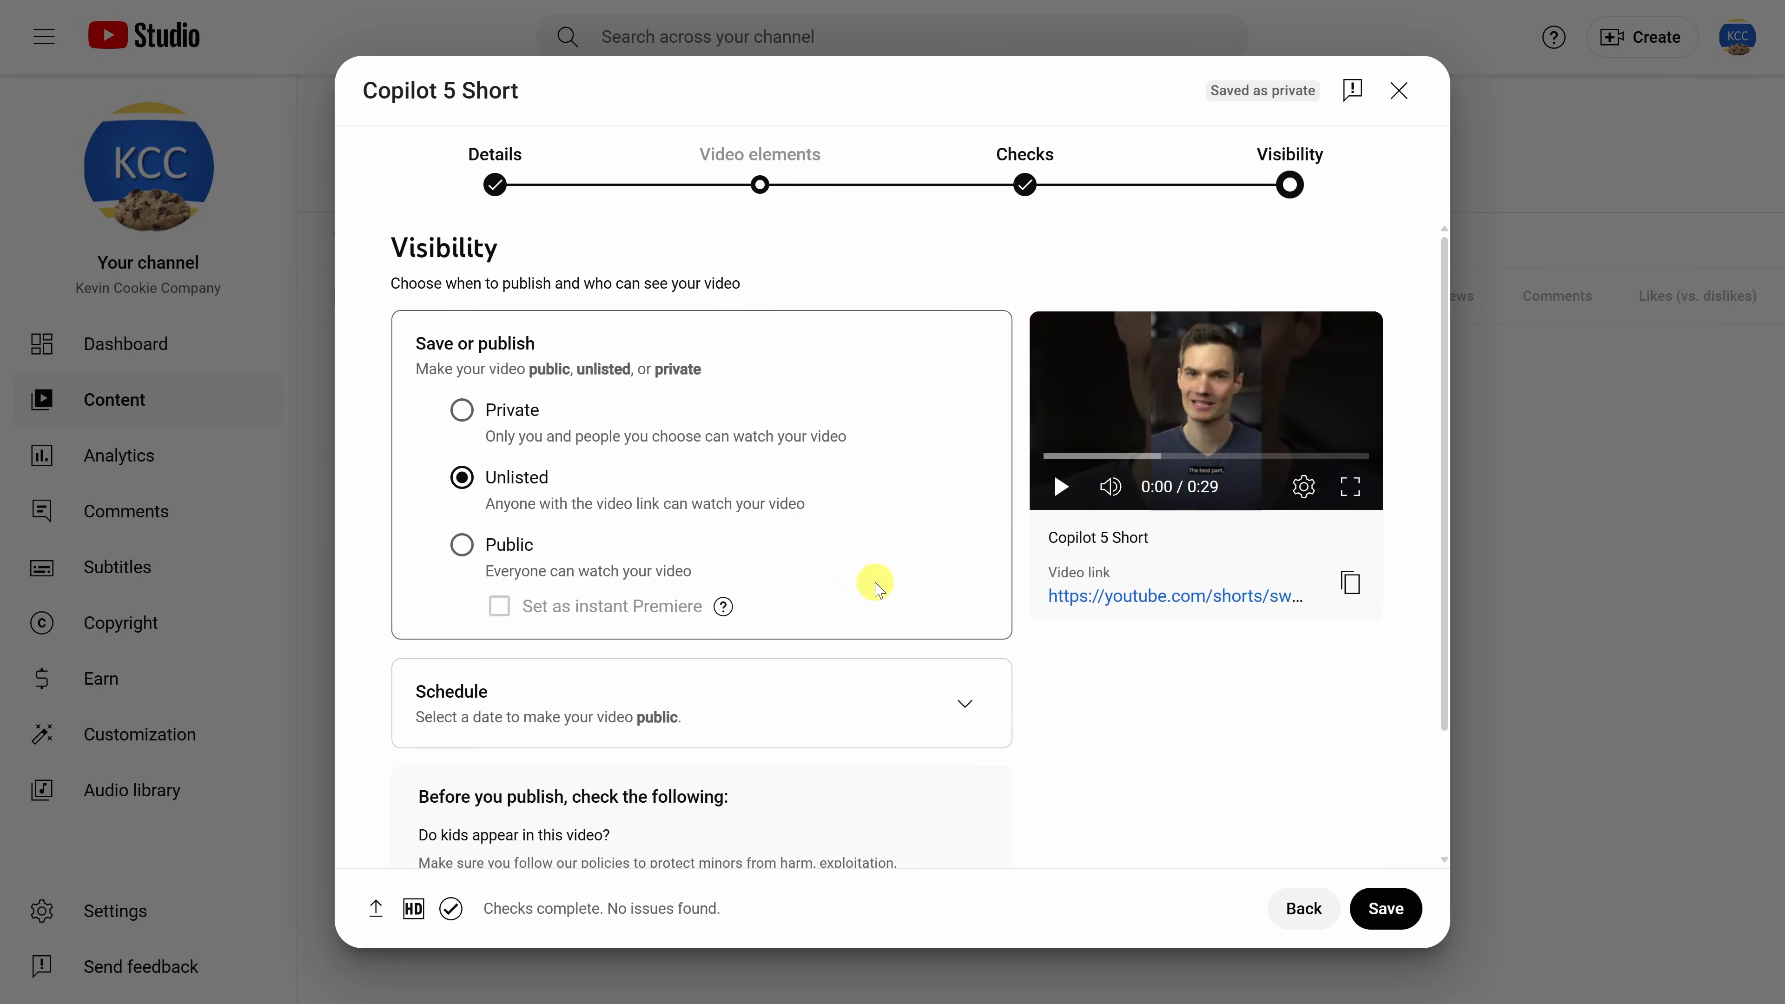
- Publish the Short as unlisted and dismiss the published dialog and Shorts-home notice
click(1385, 909)
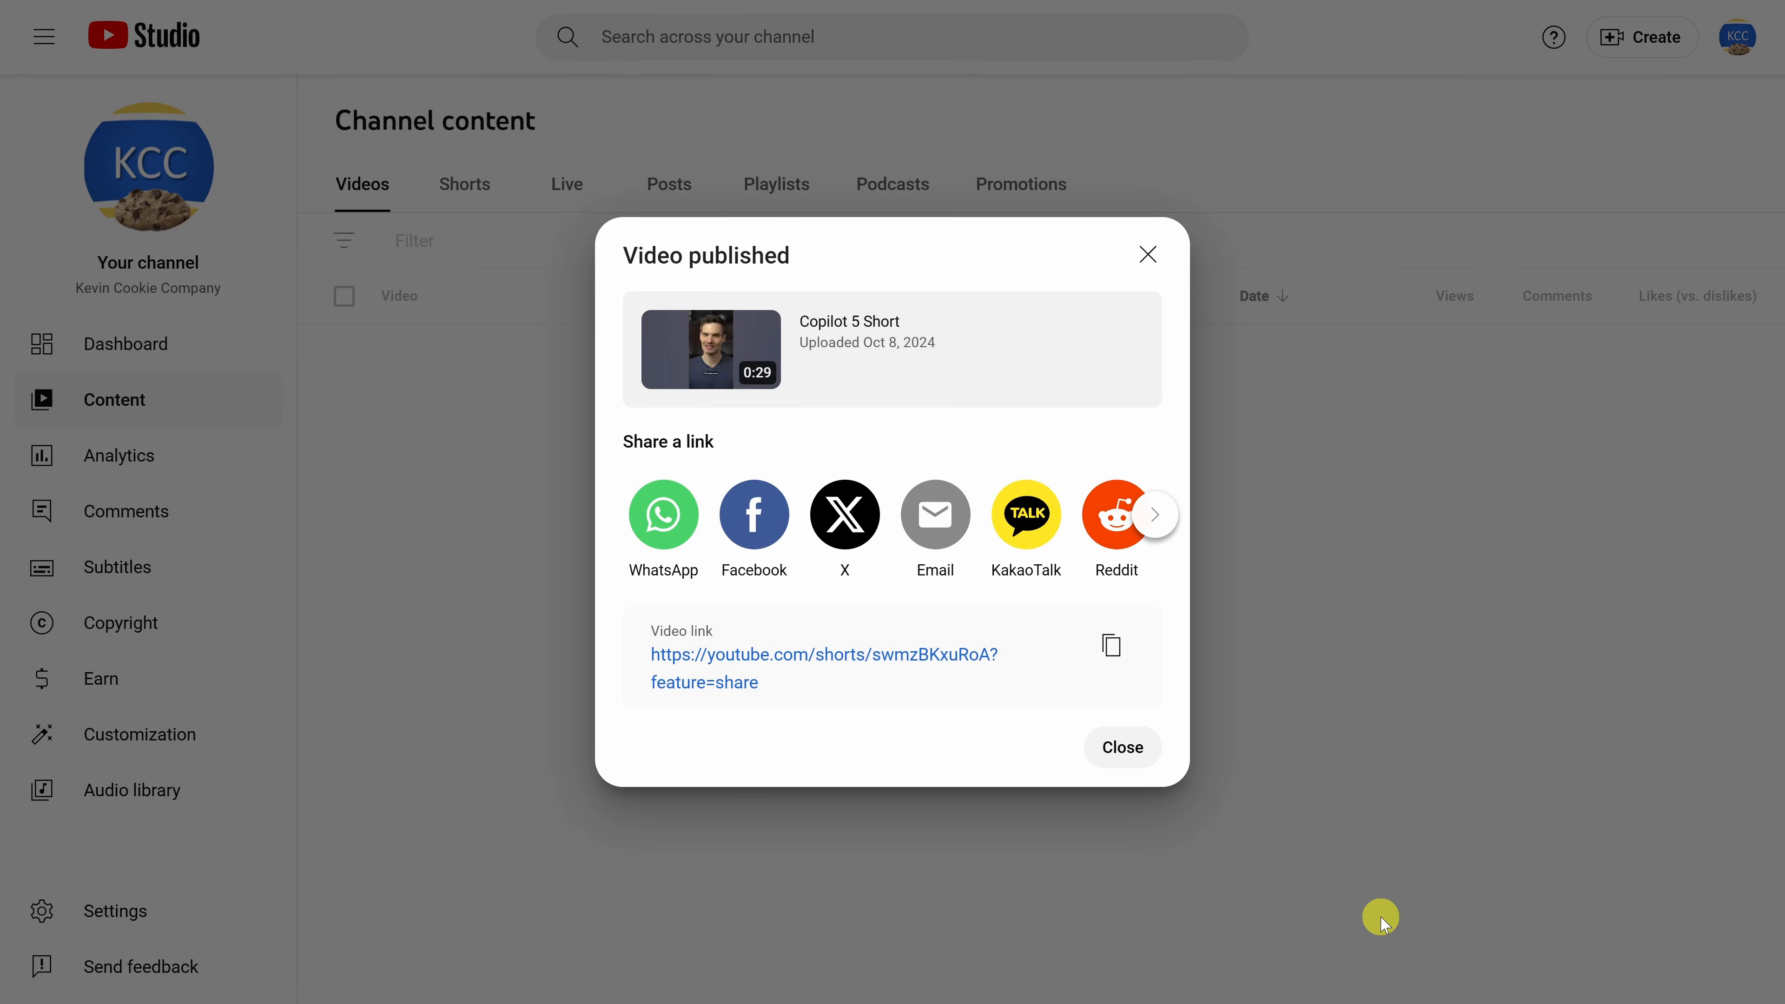
mouse_move(747, 280)
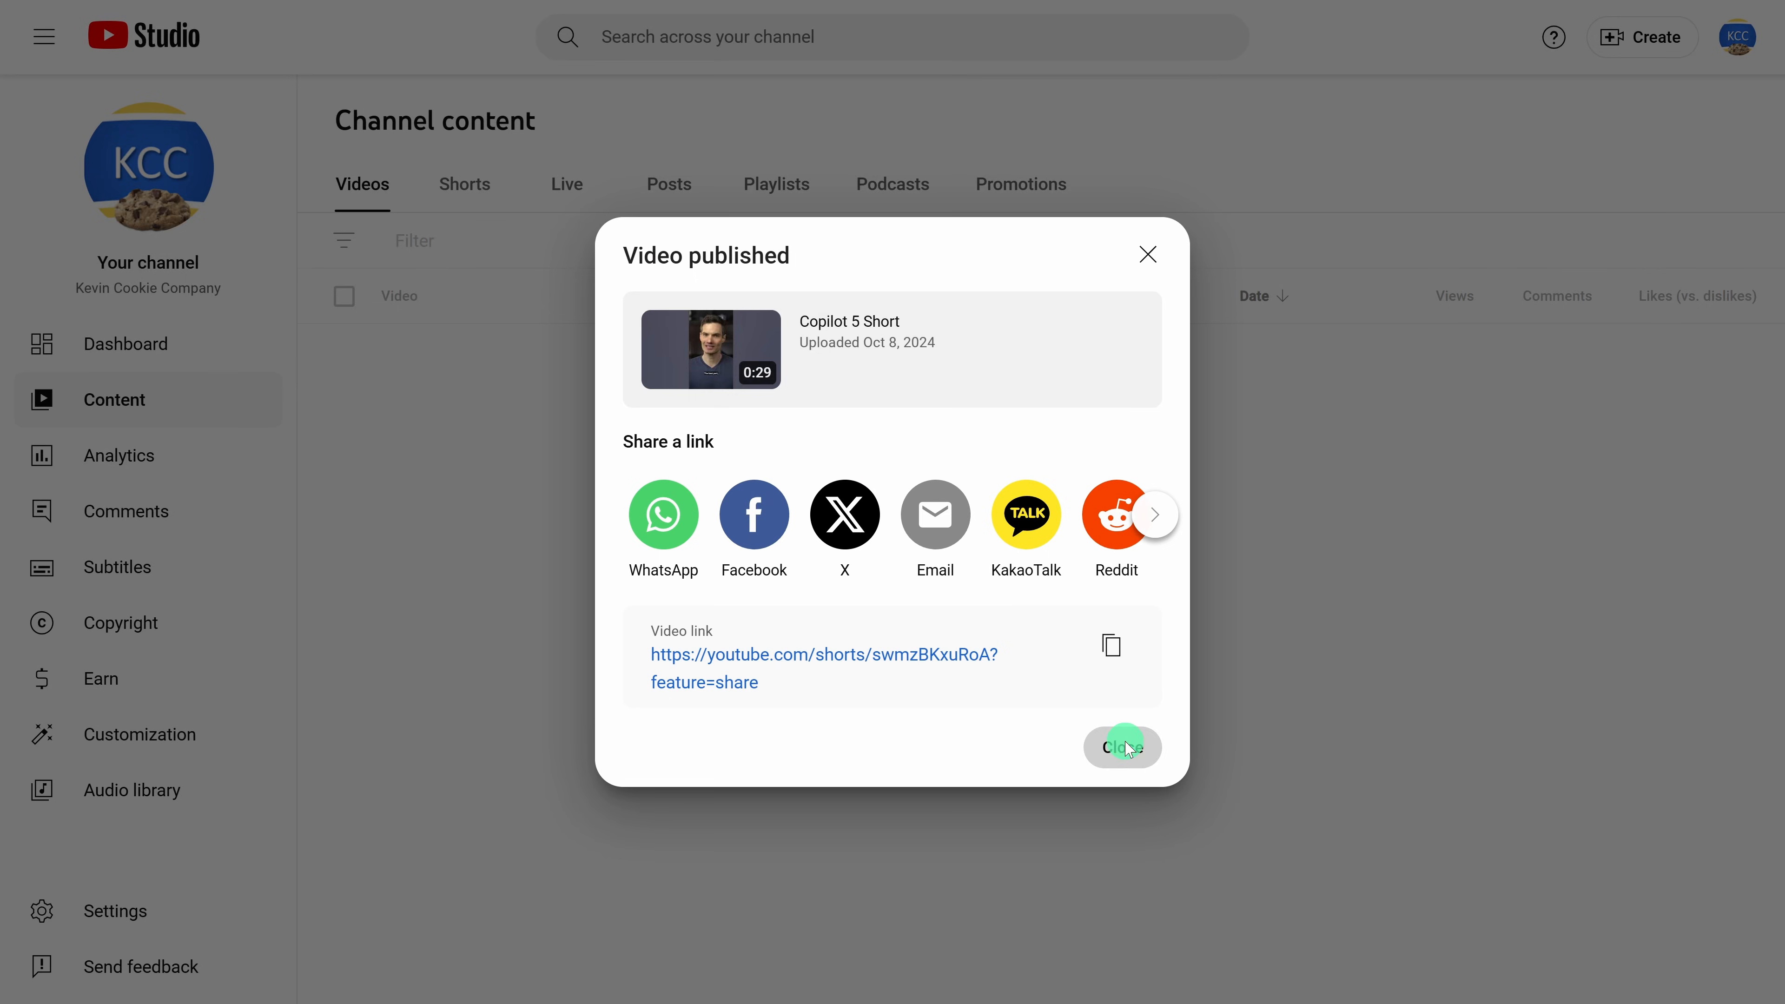
click(1122, 747)
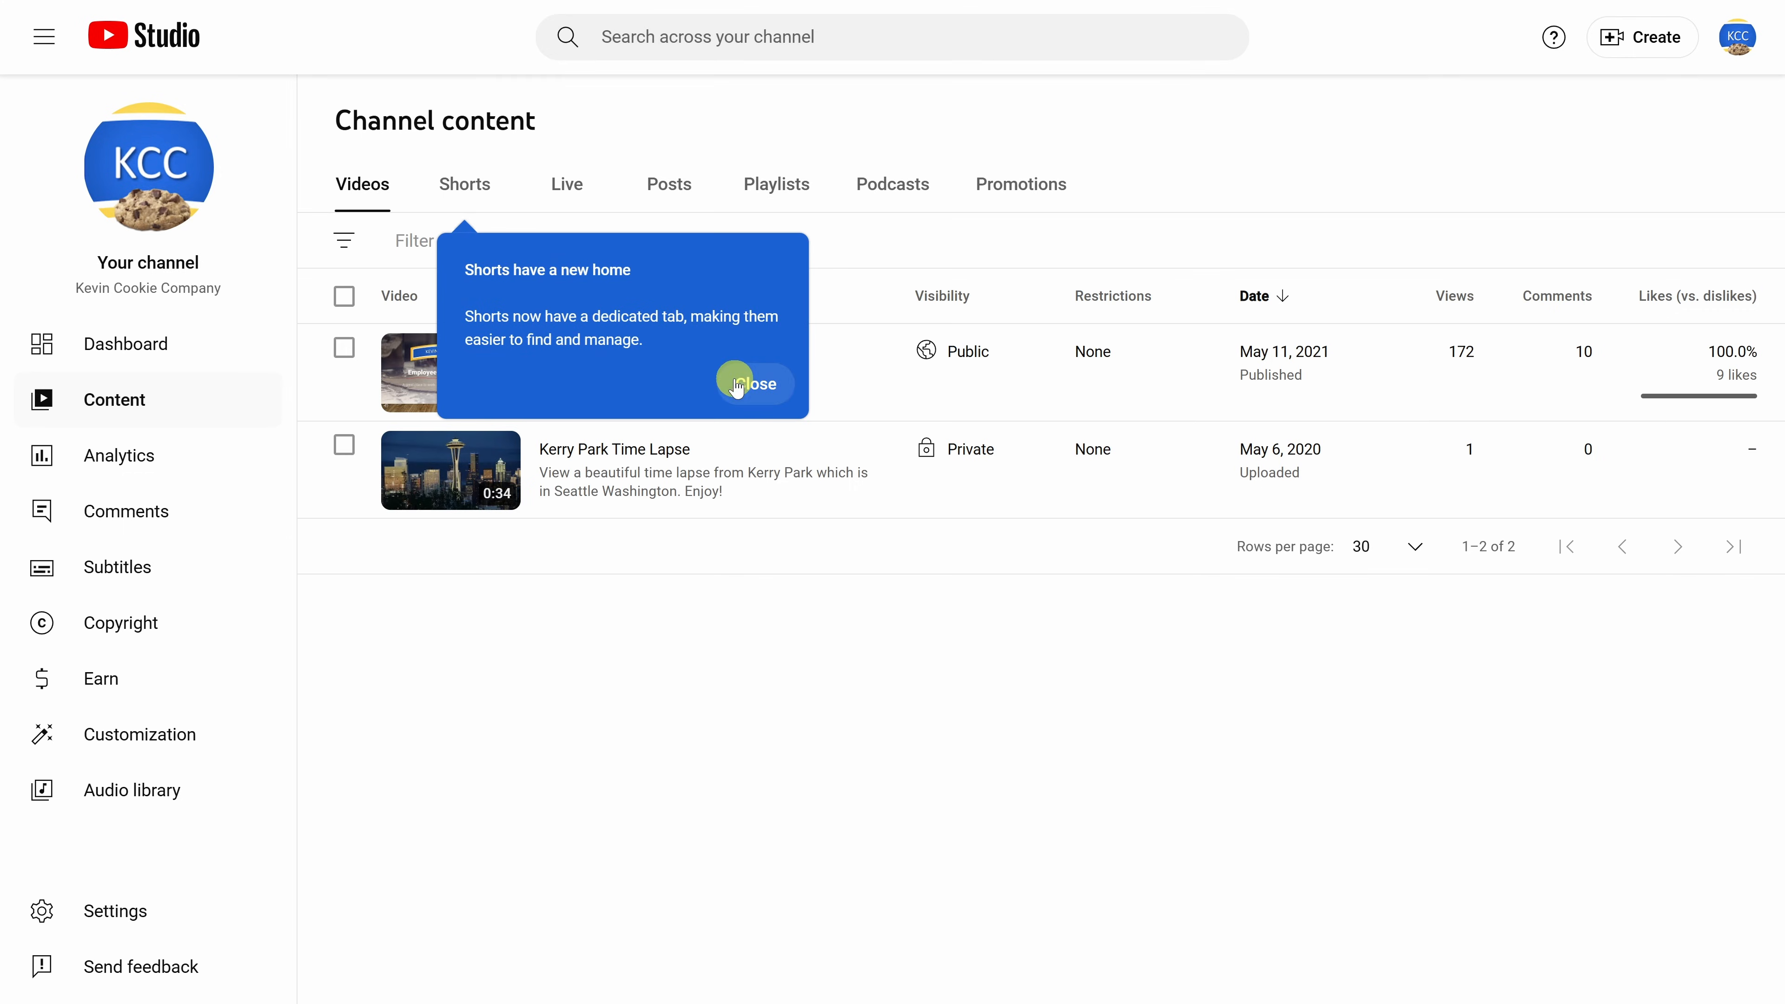
click(742, 383)
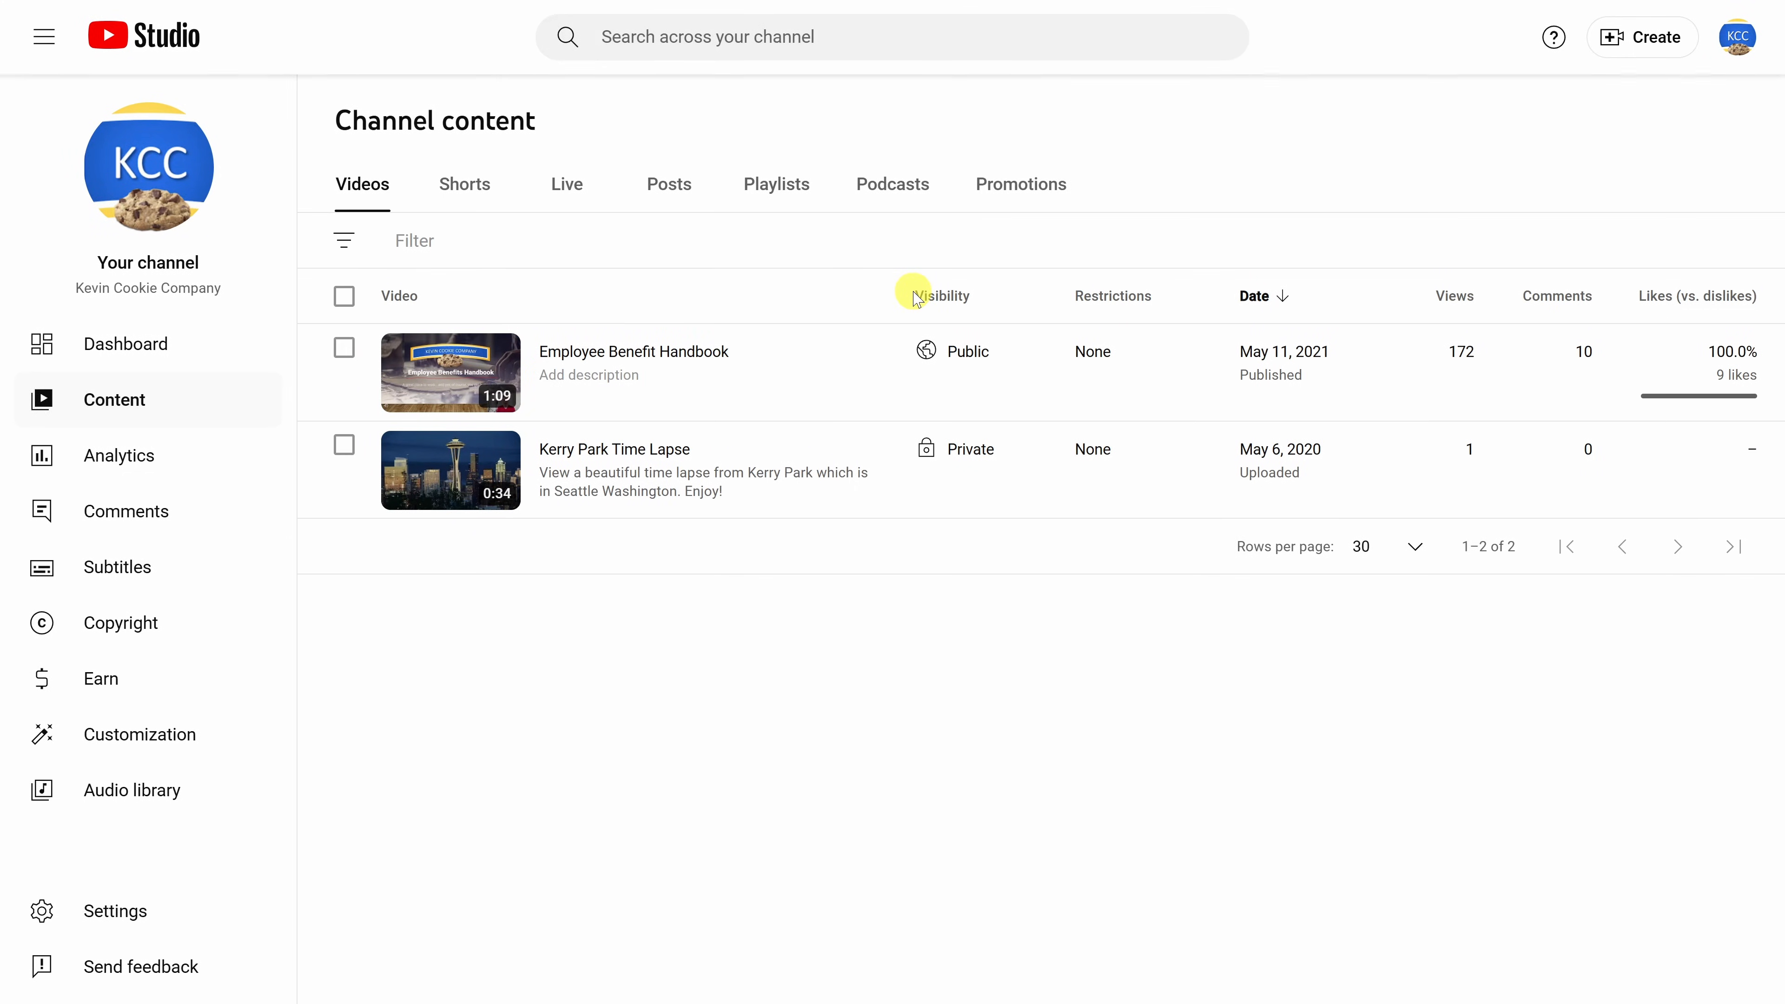
mouse_move(550, 561)
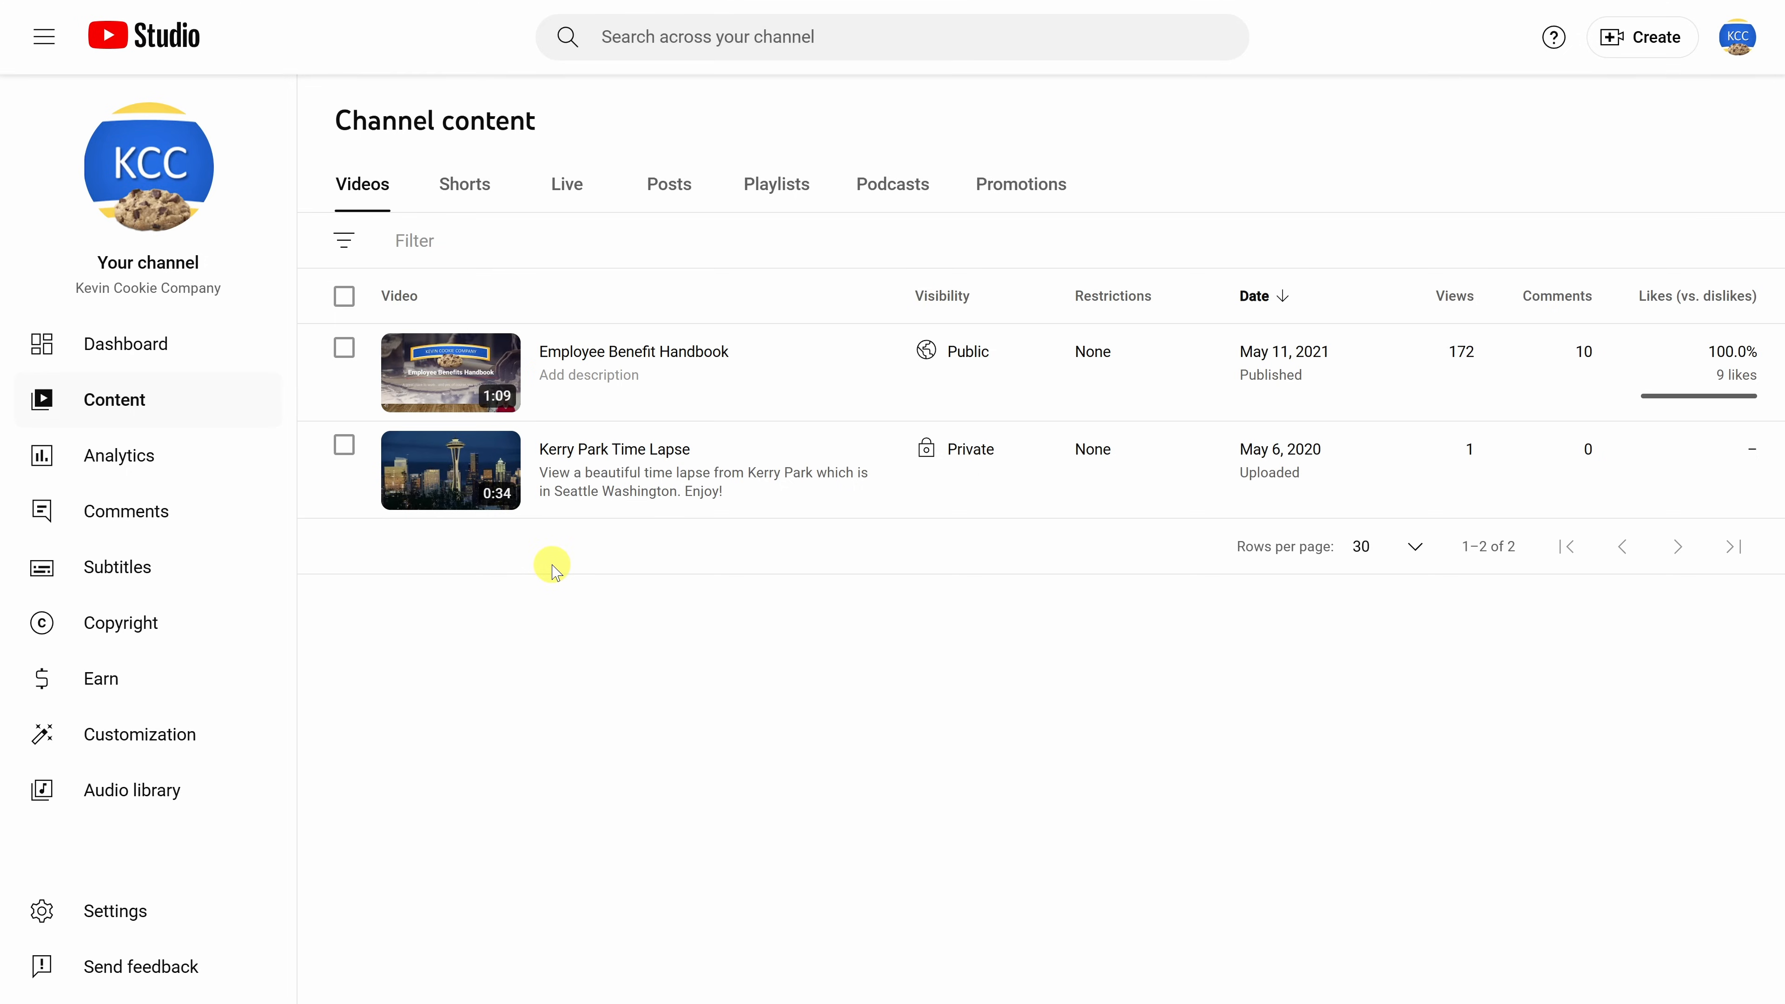
mouse_move(171, 414)
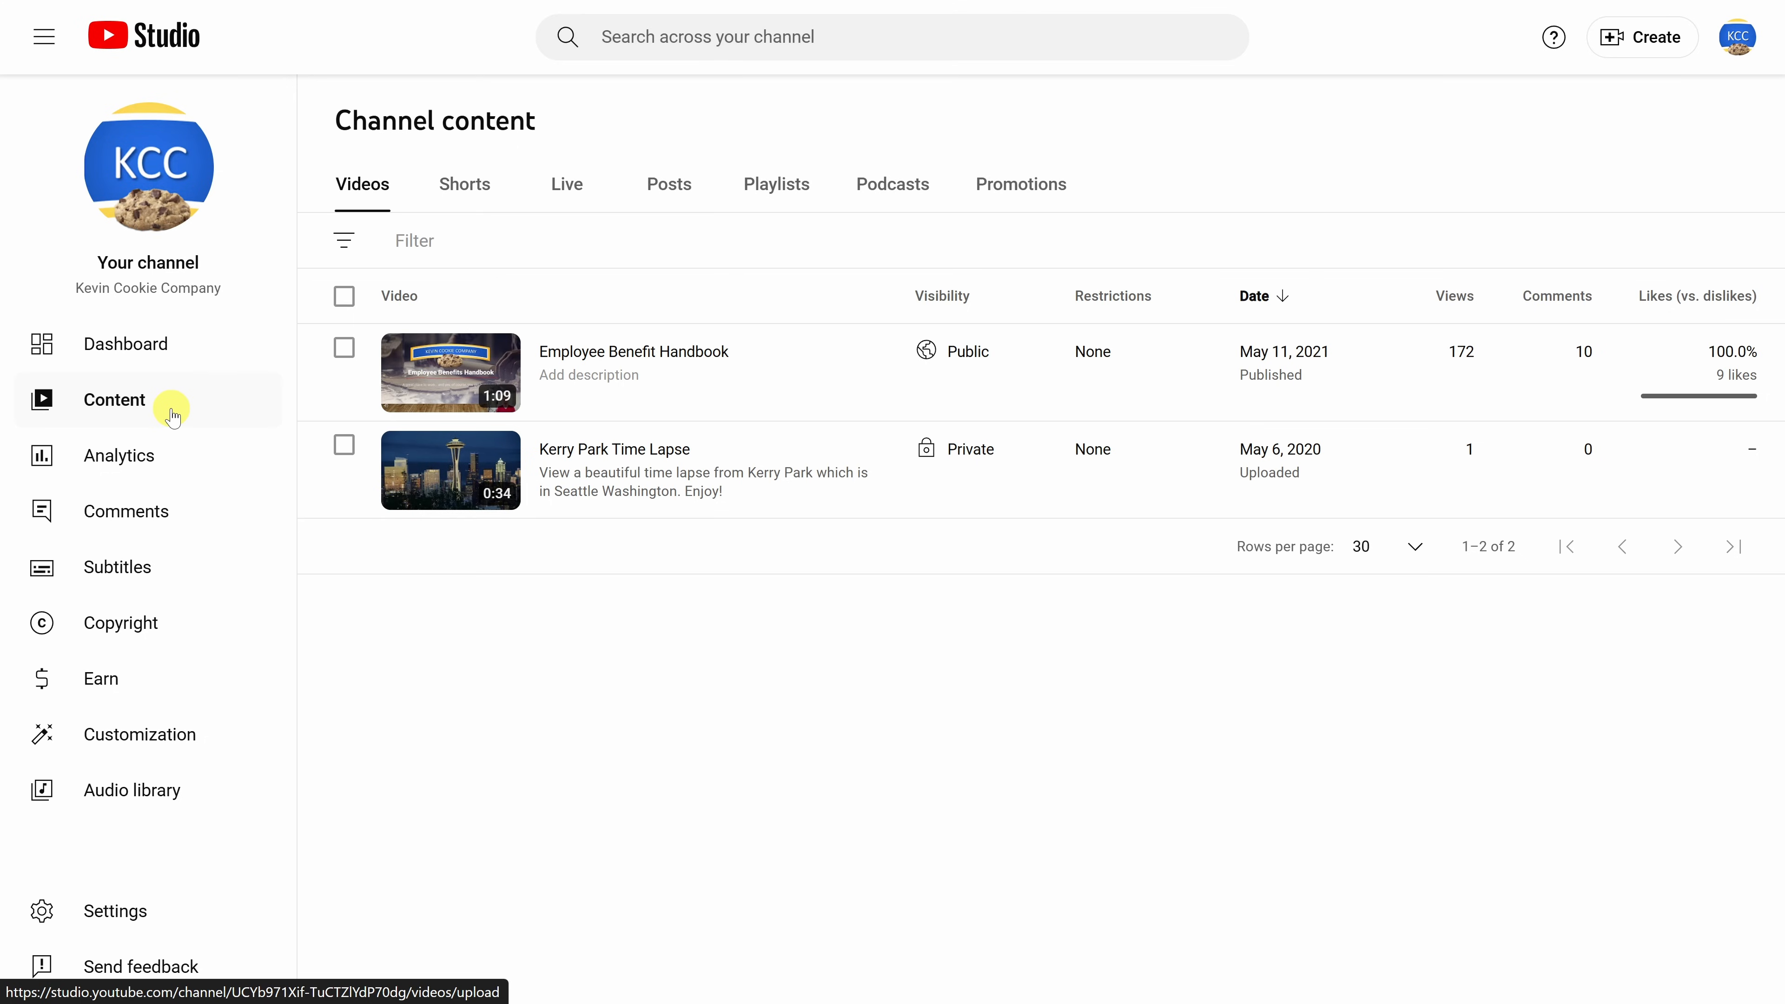
mouse_move(159, 415)
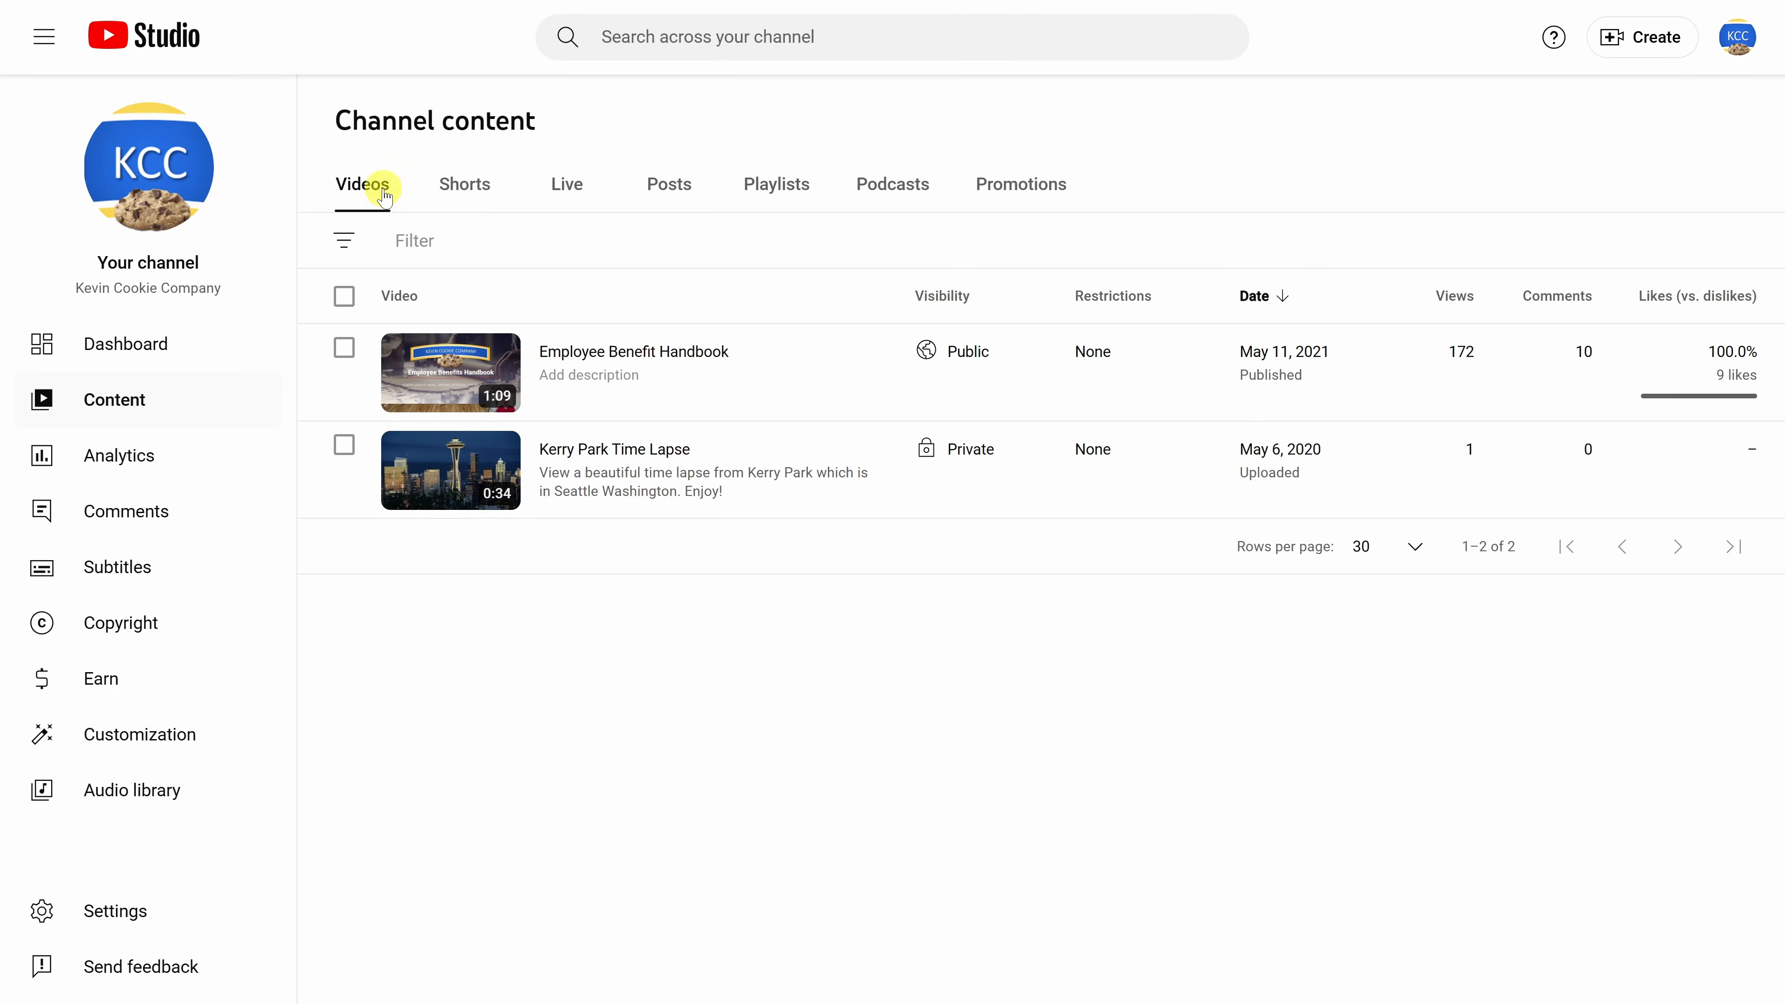
- From the channel's Shorts list, set the Copilot 5 Short to Public and save
click(465, 184)
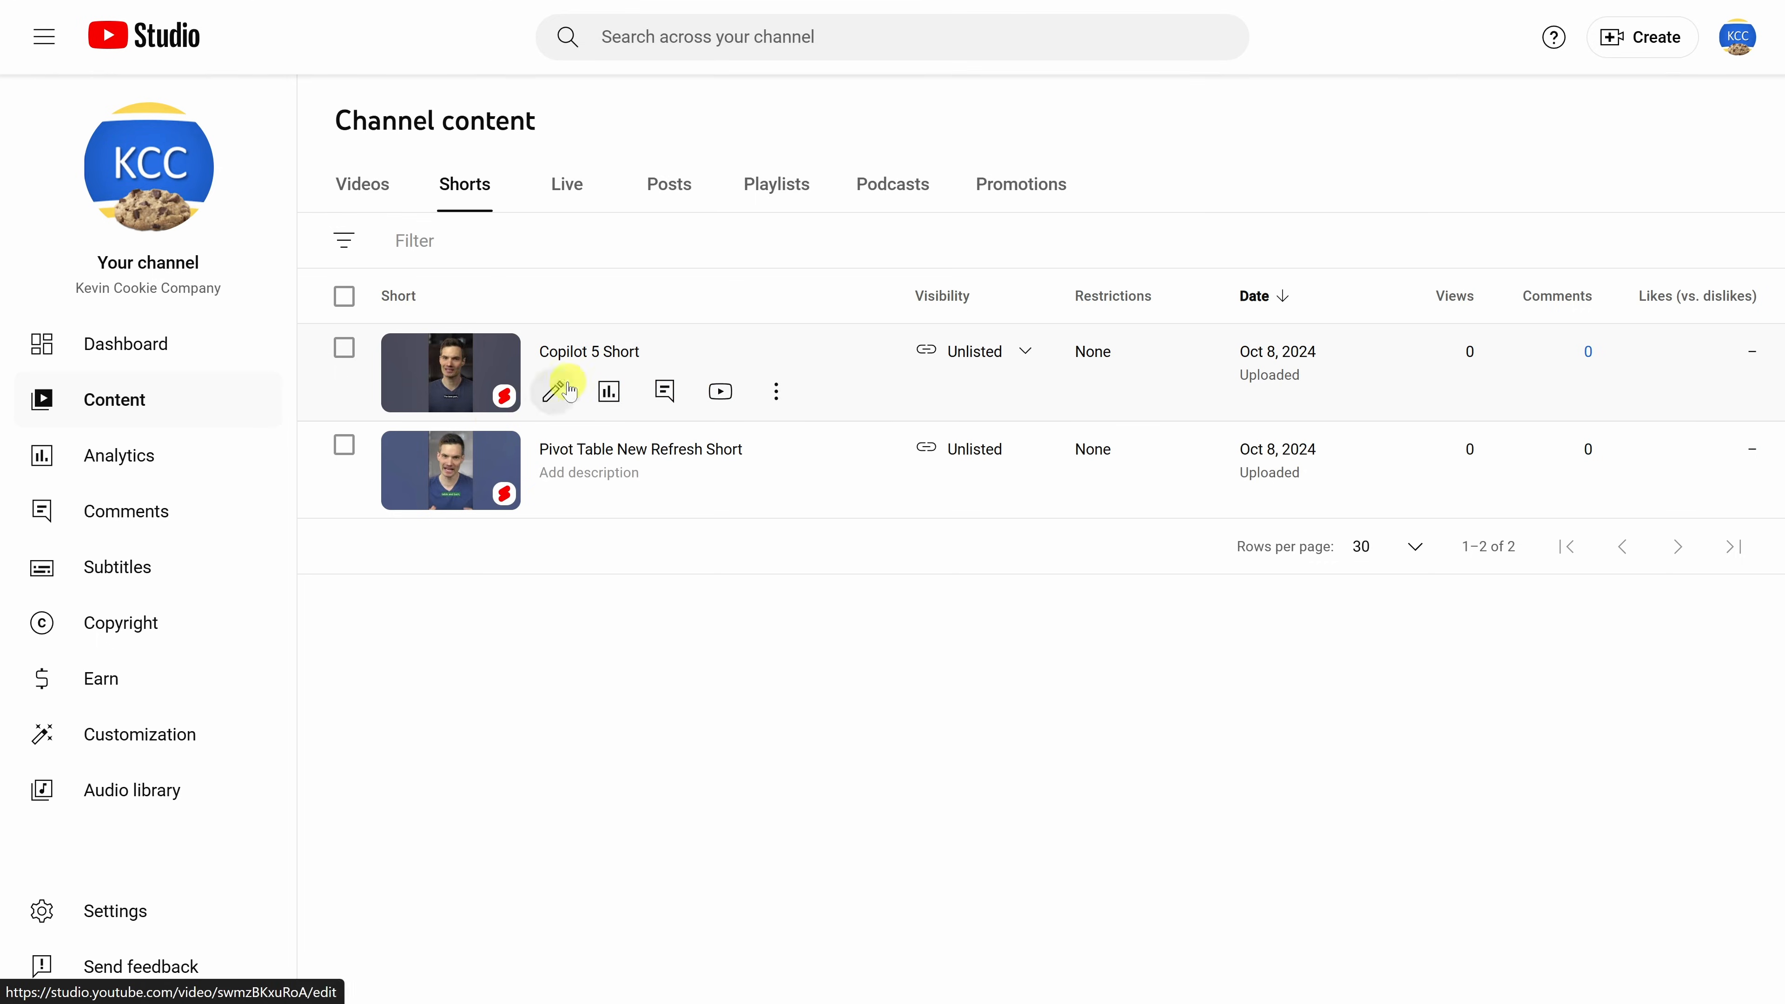
mouse_move(554, 391)
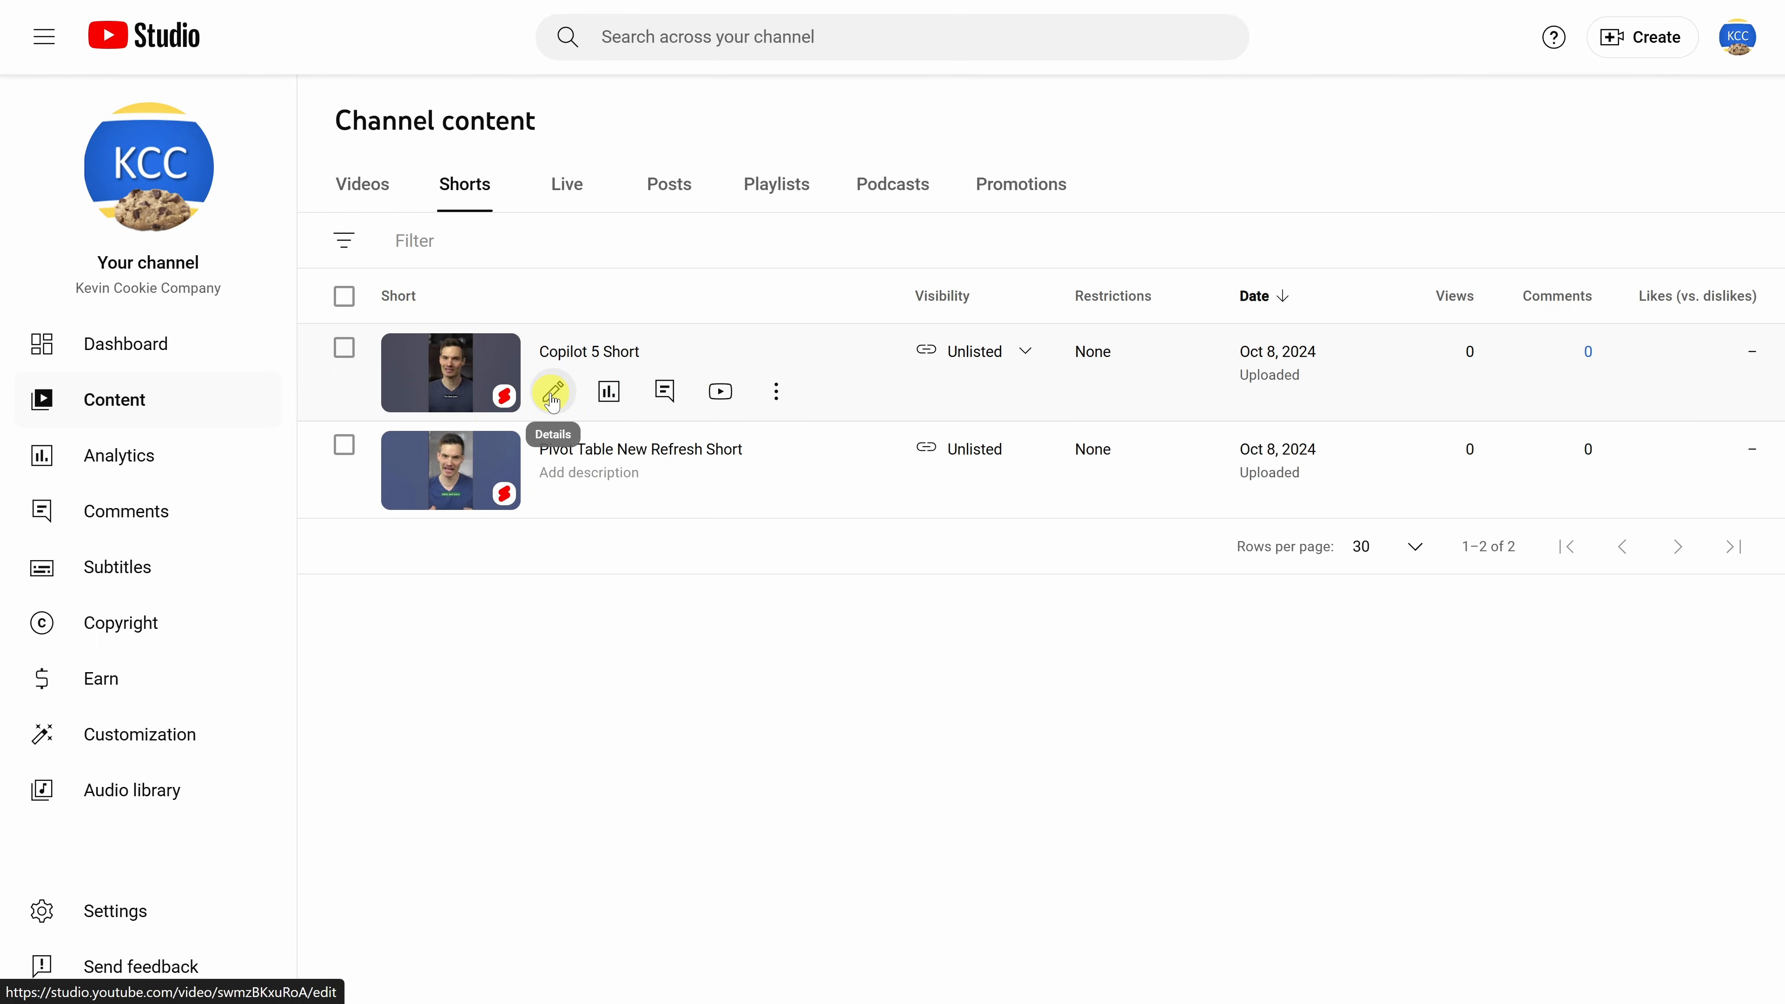
click(552, 392)
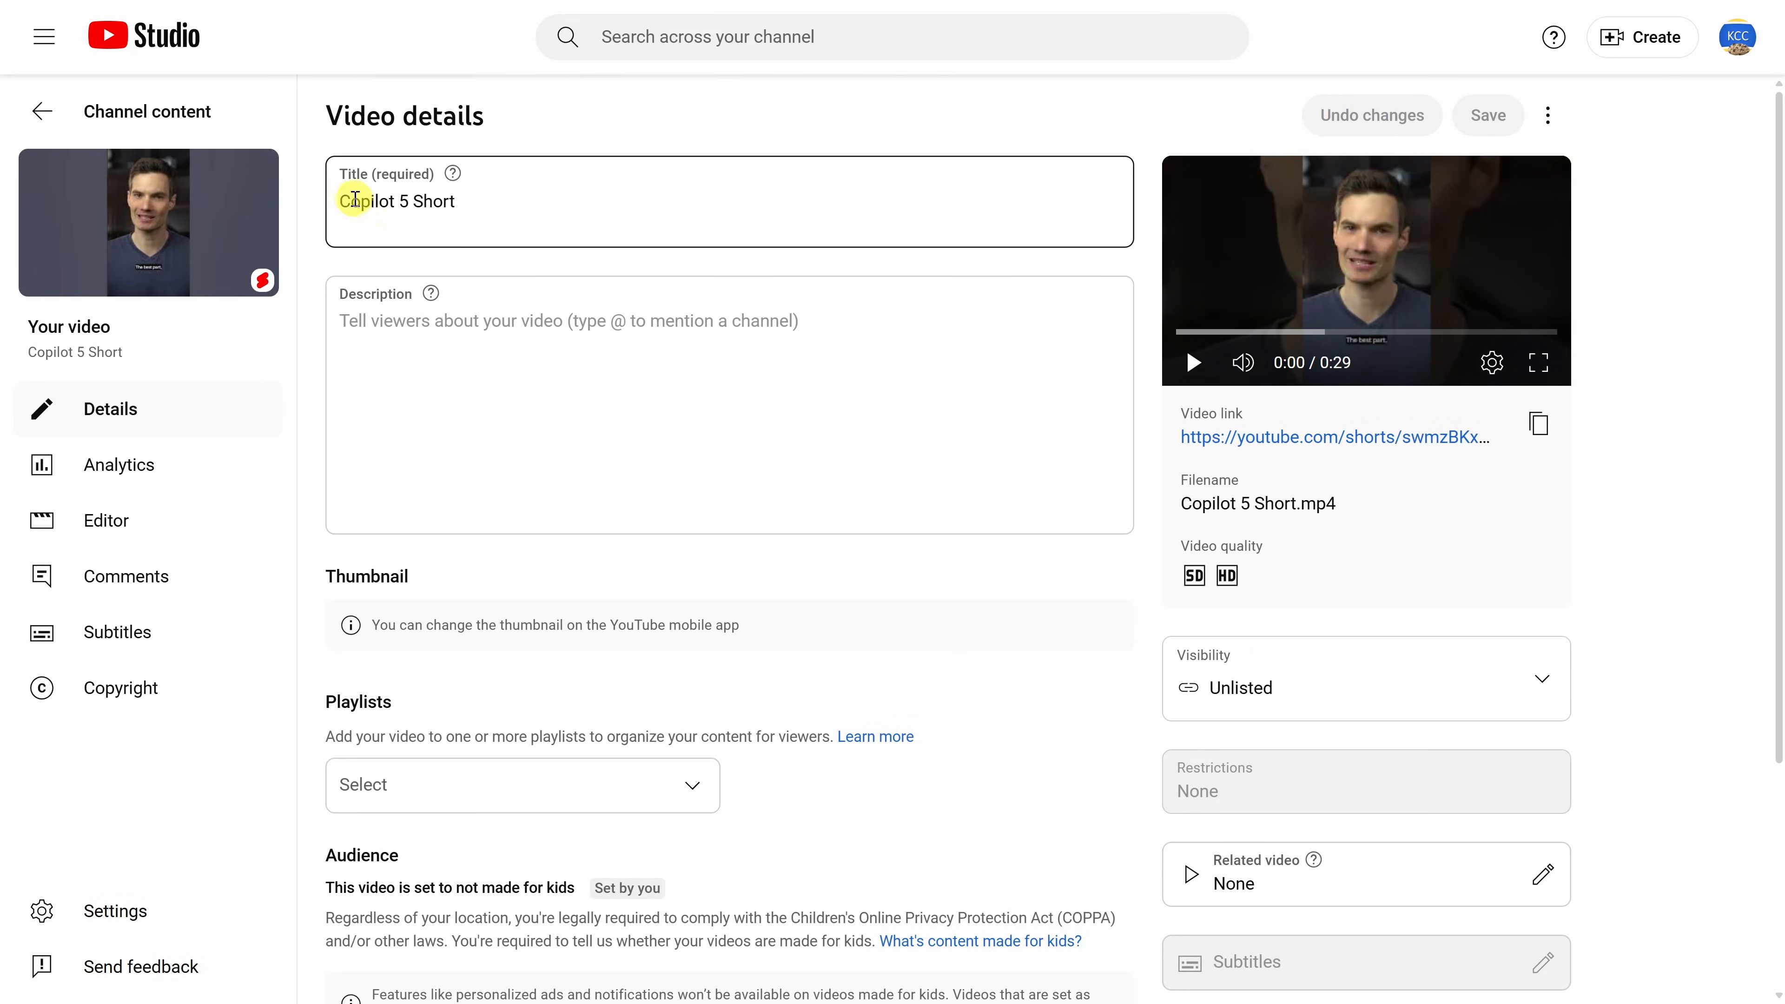
scroll(down, 3)
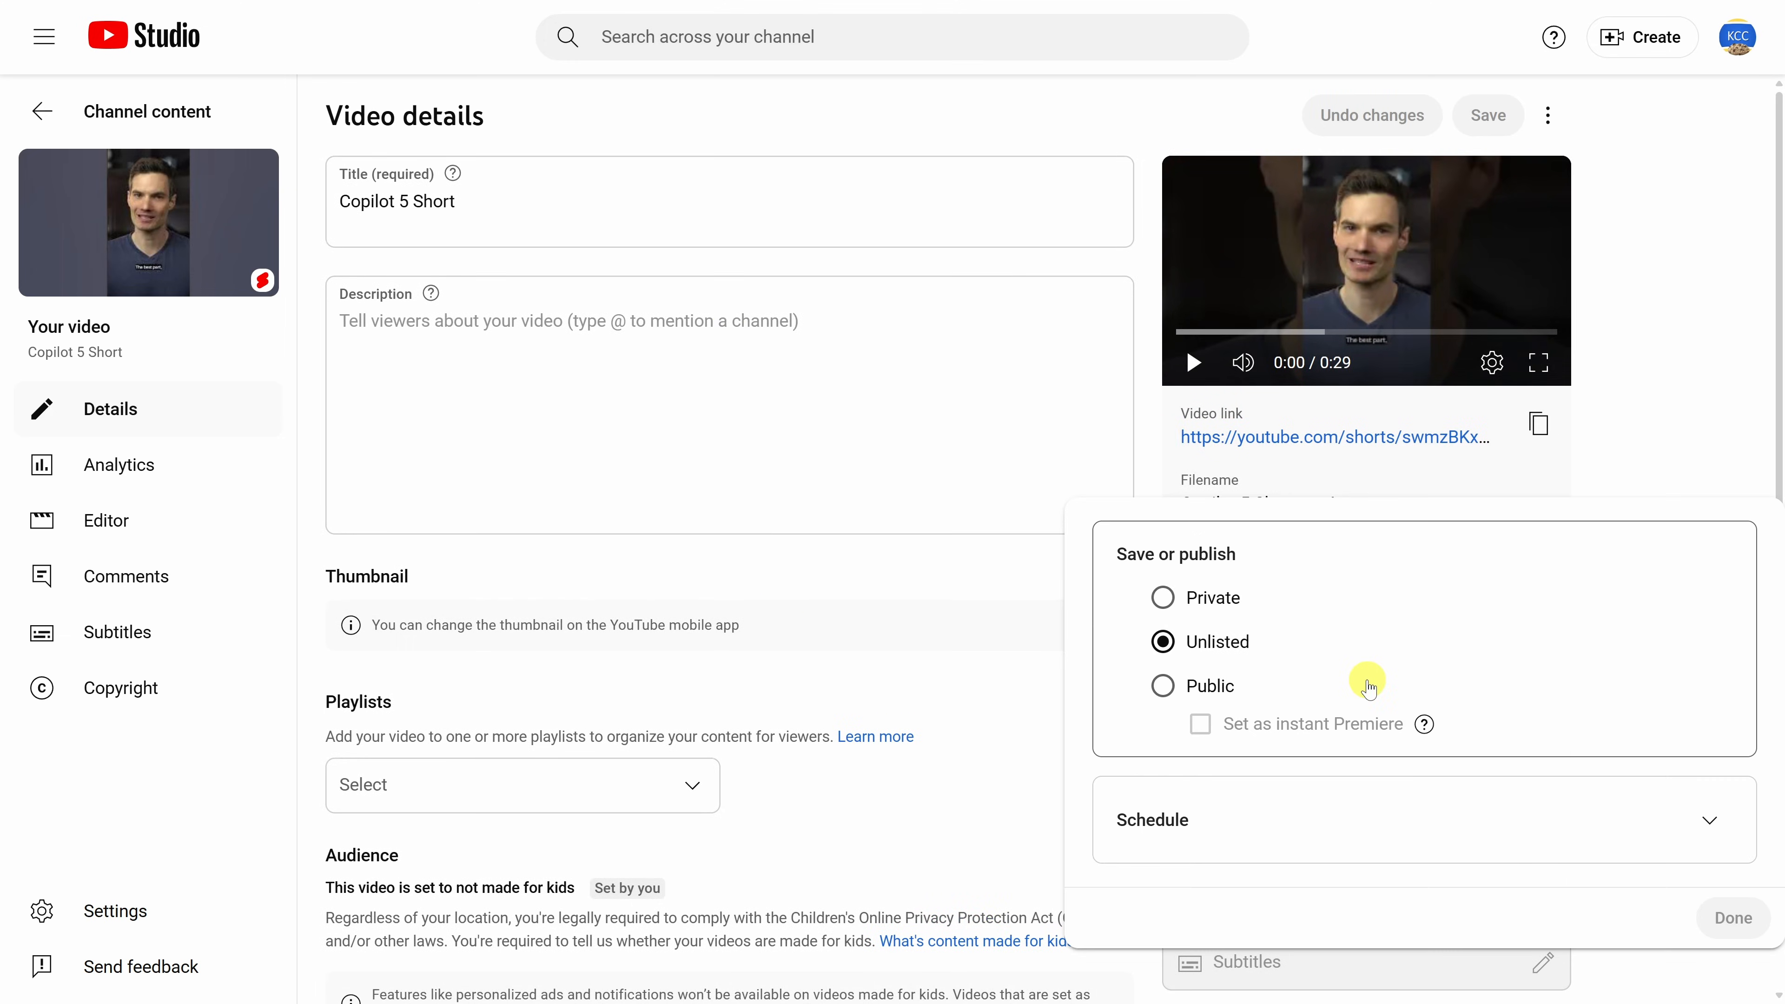
mouse_move(1345, 638)
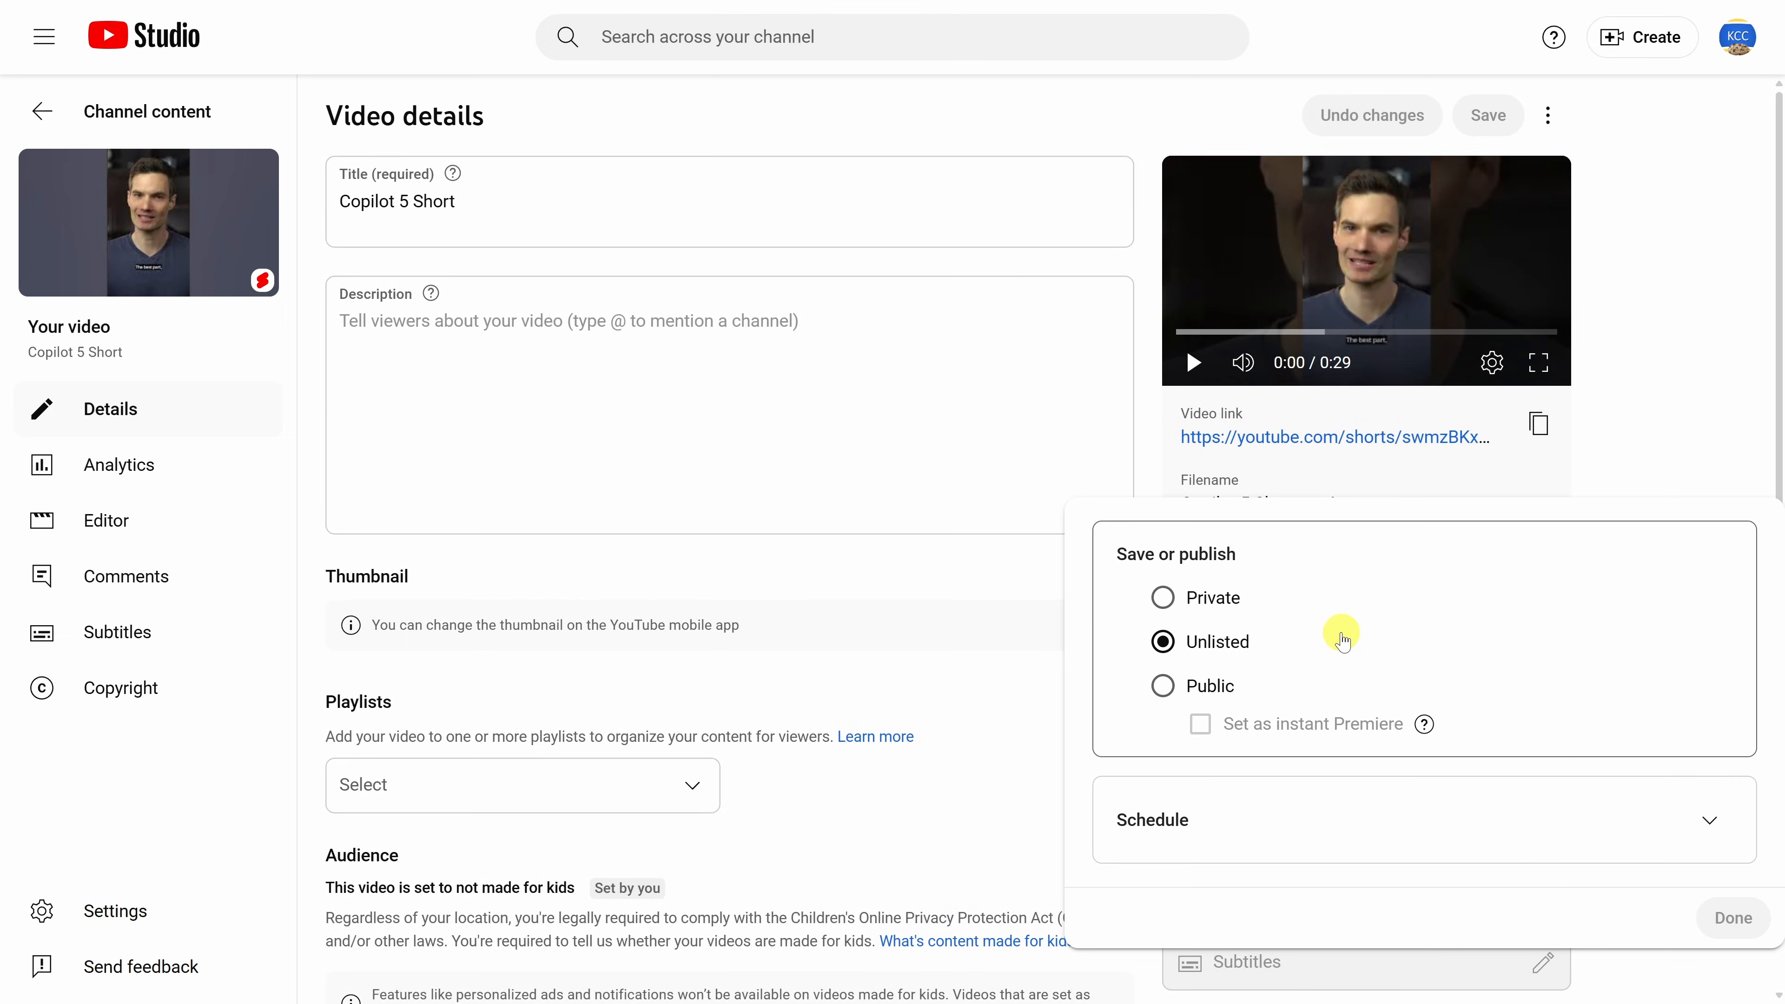
click(1162, 686)
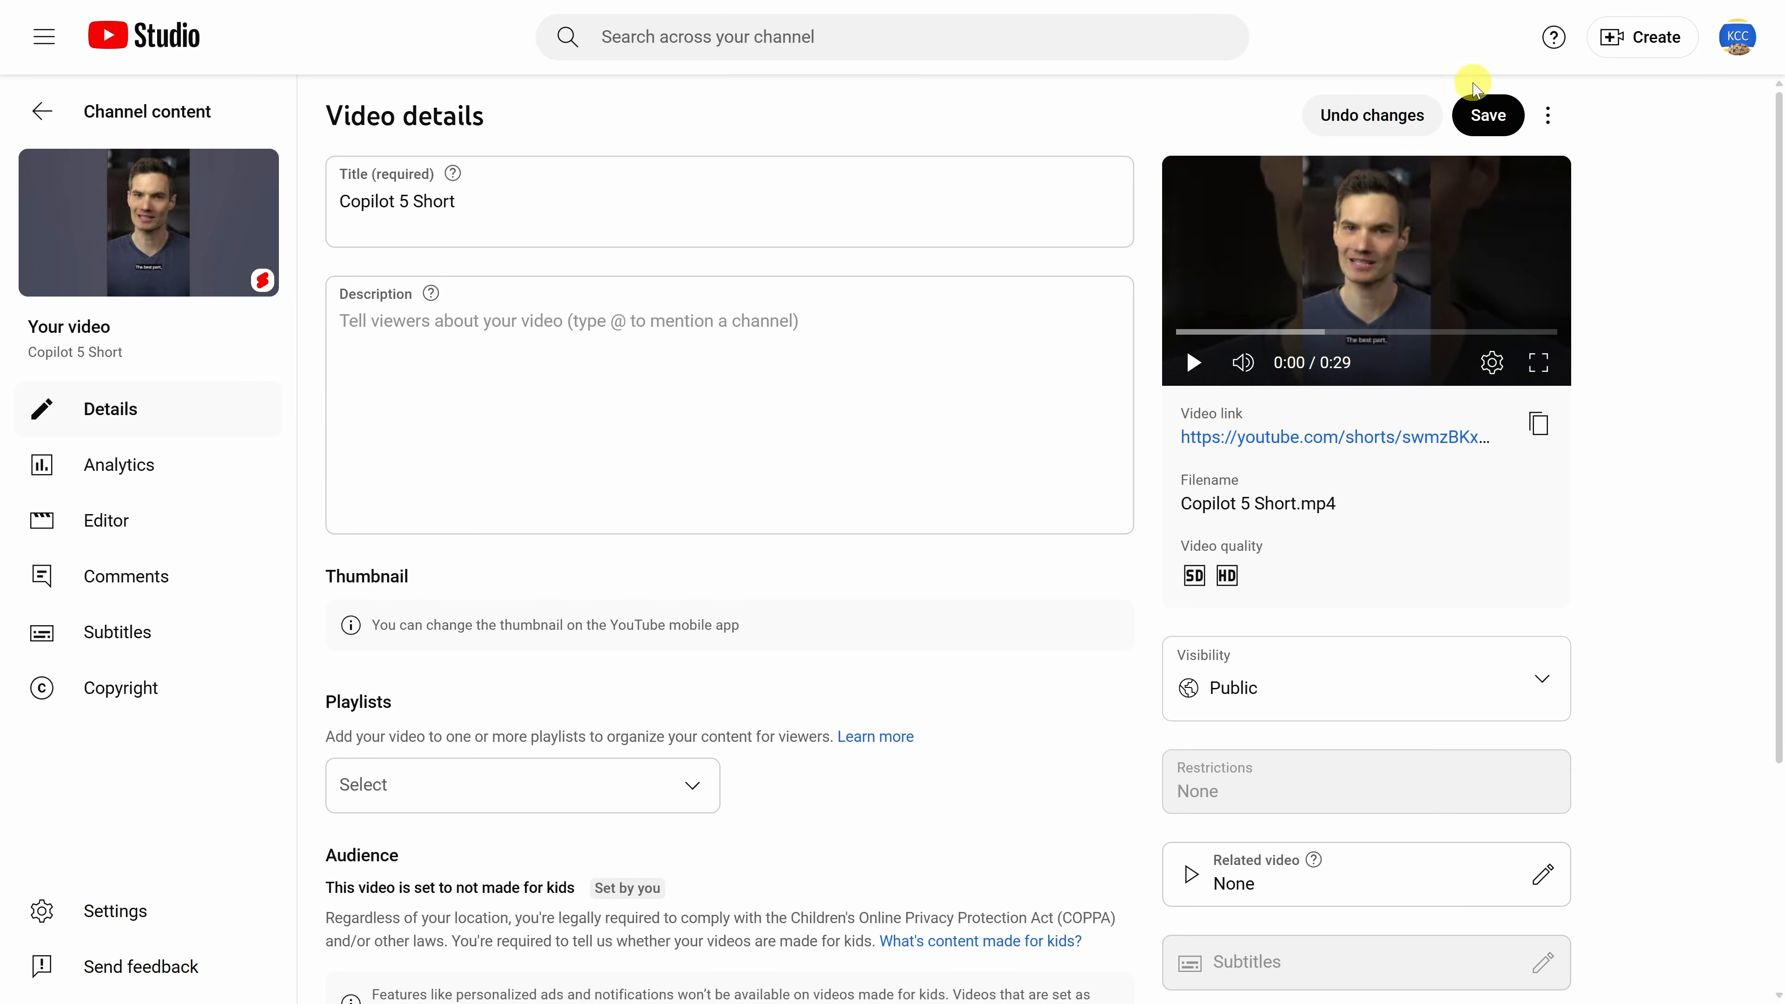
click(1487, 115)
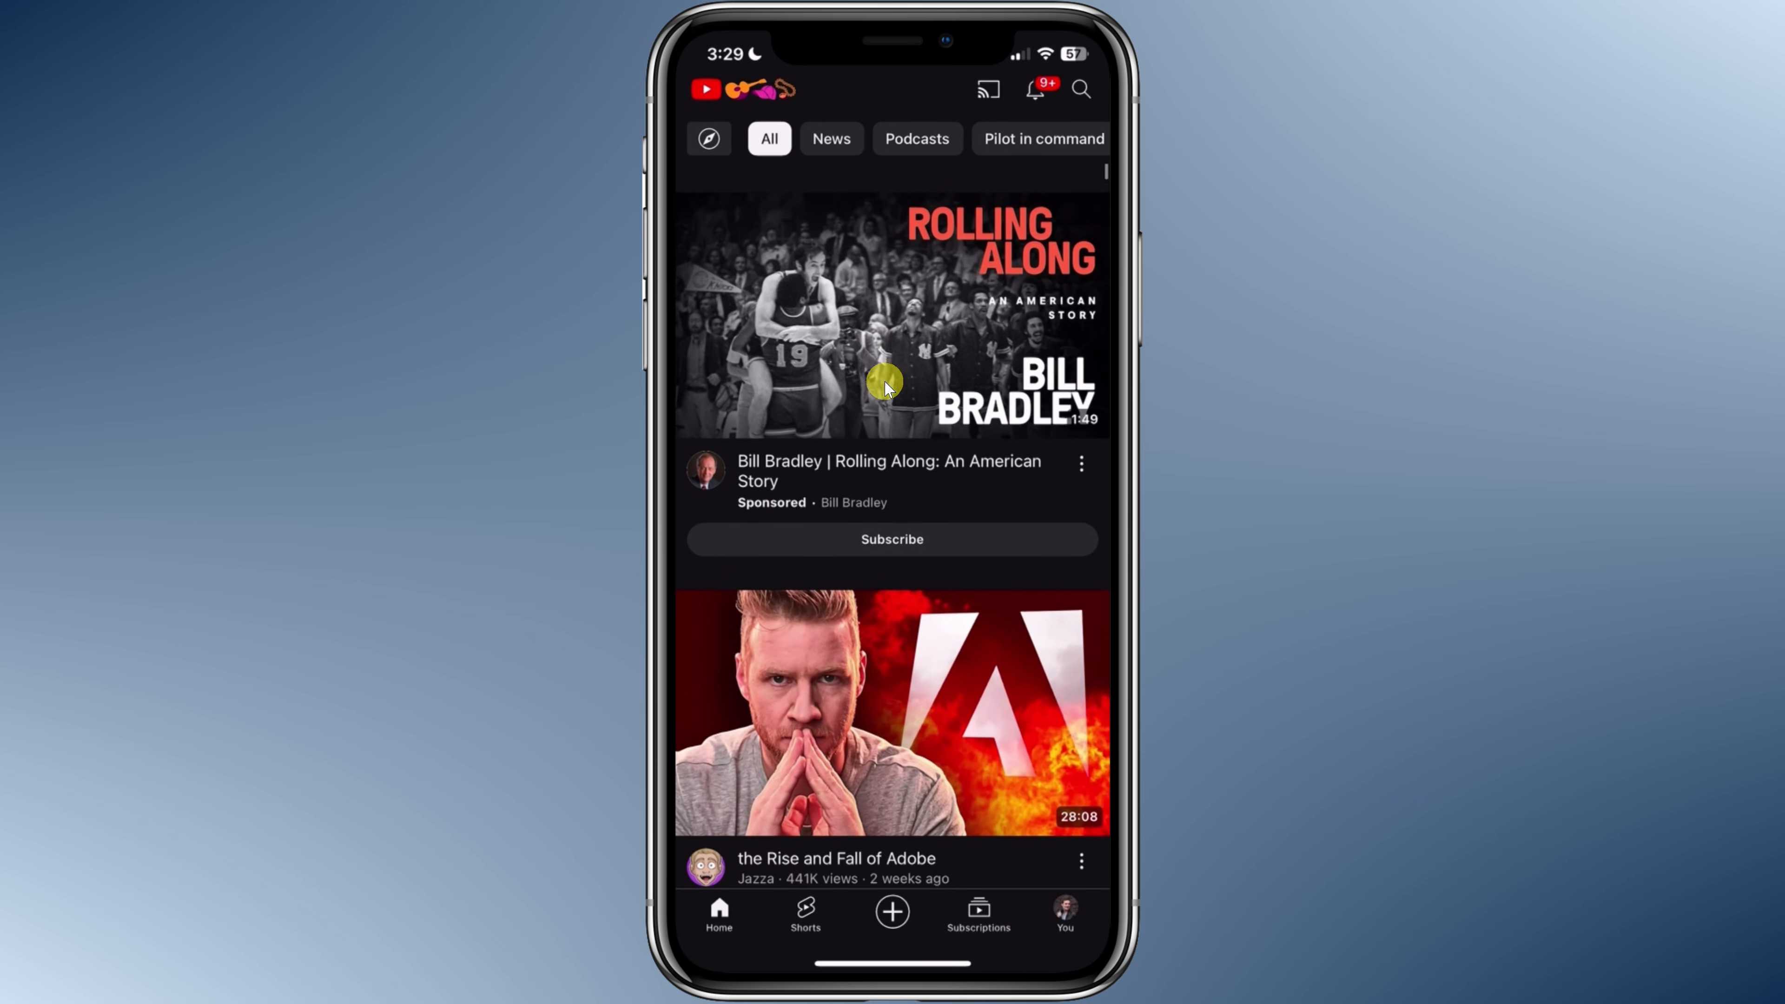
- From the You tab, reach my channel's Shorts and show options for the latest Short
scroll(down, 3)
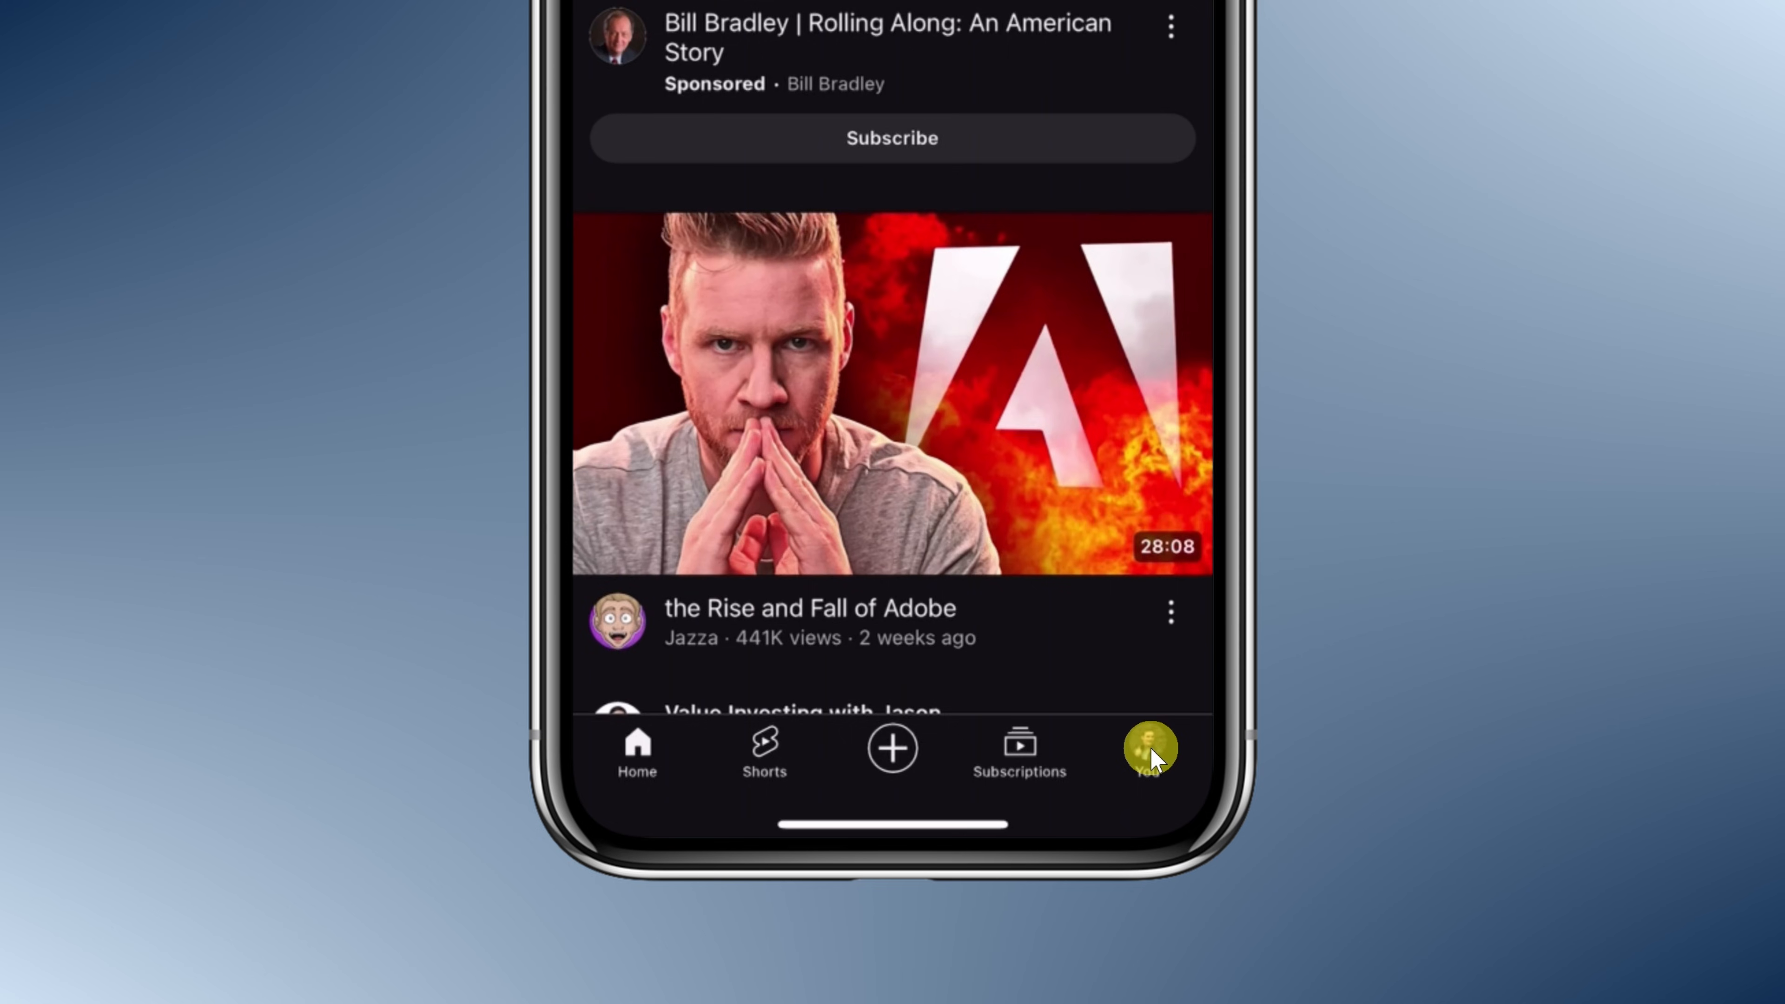
click(1149, 745)
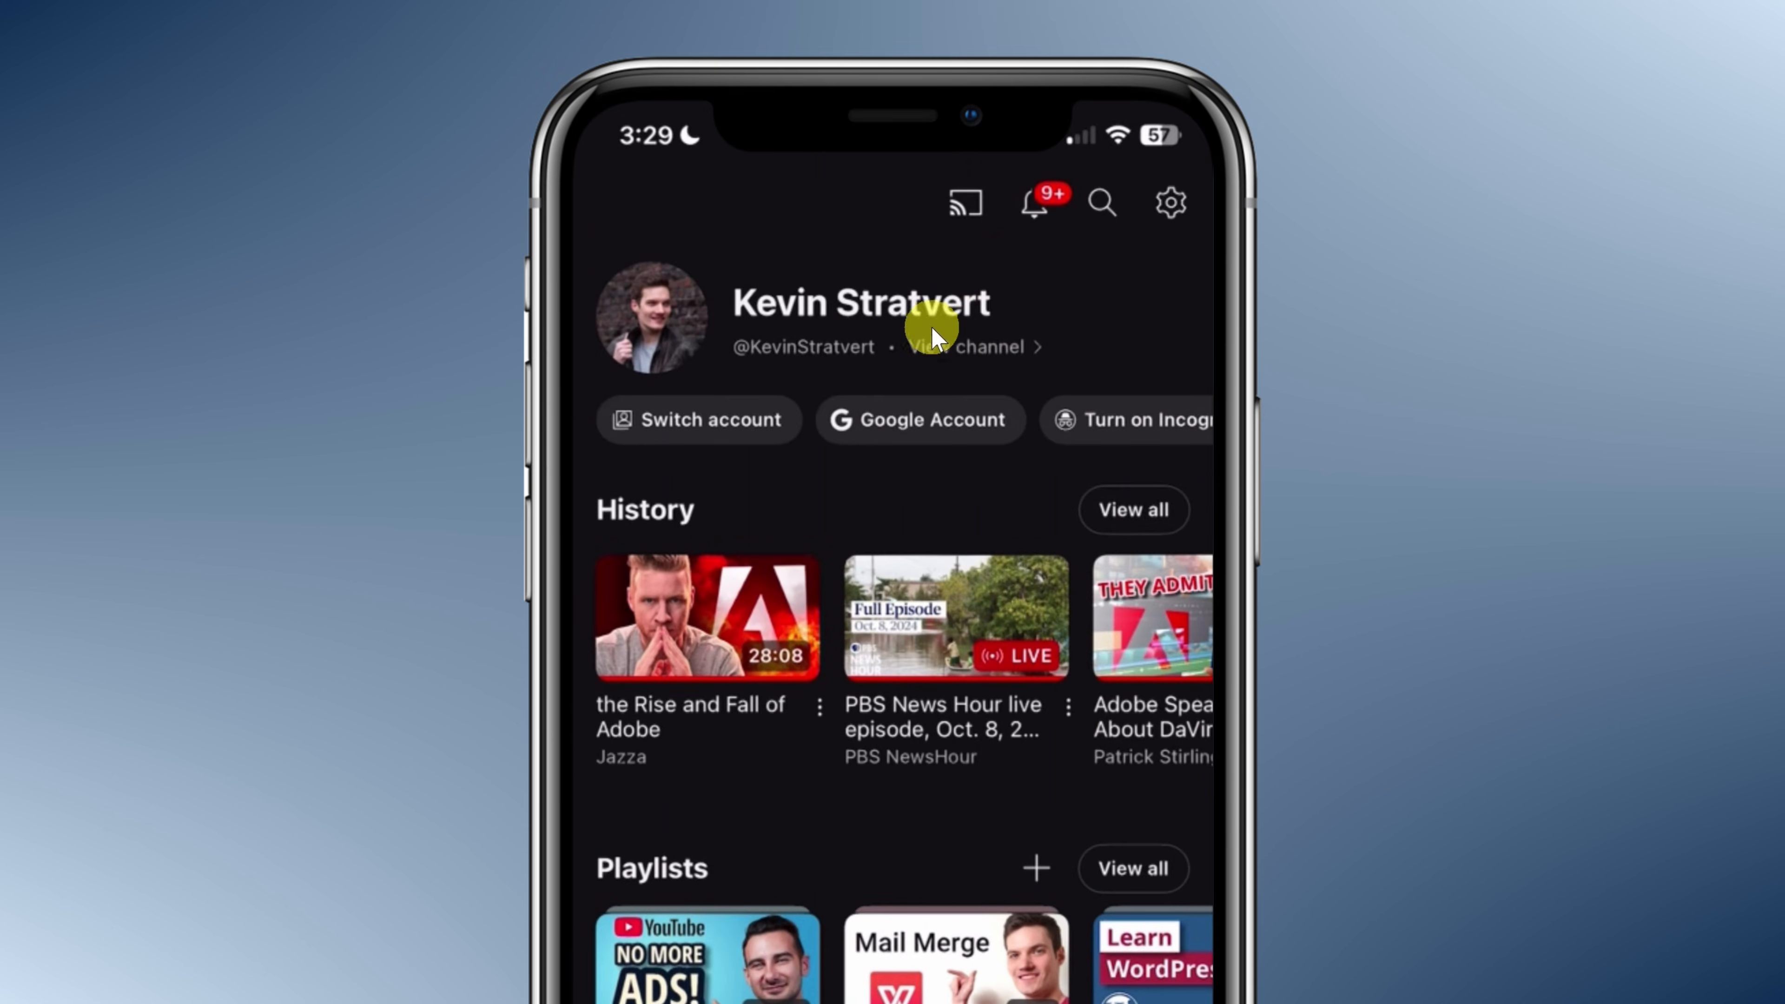
mouse_move(977, 367)
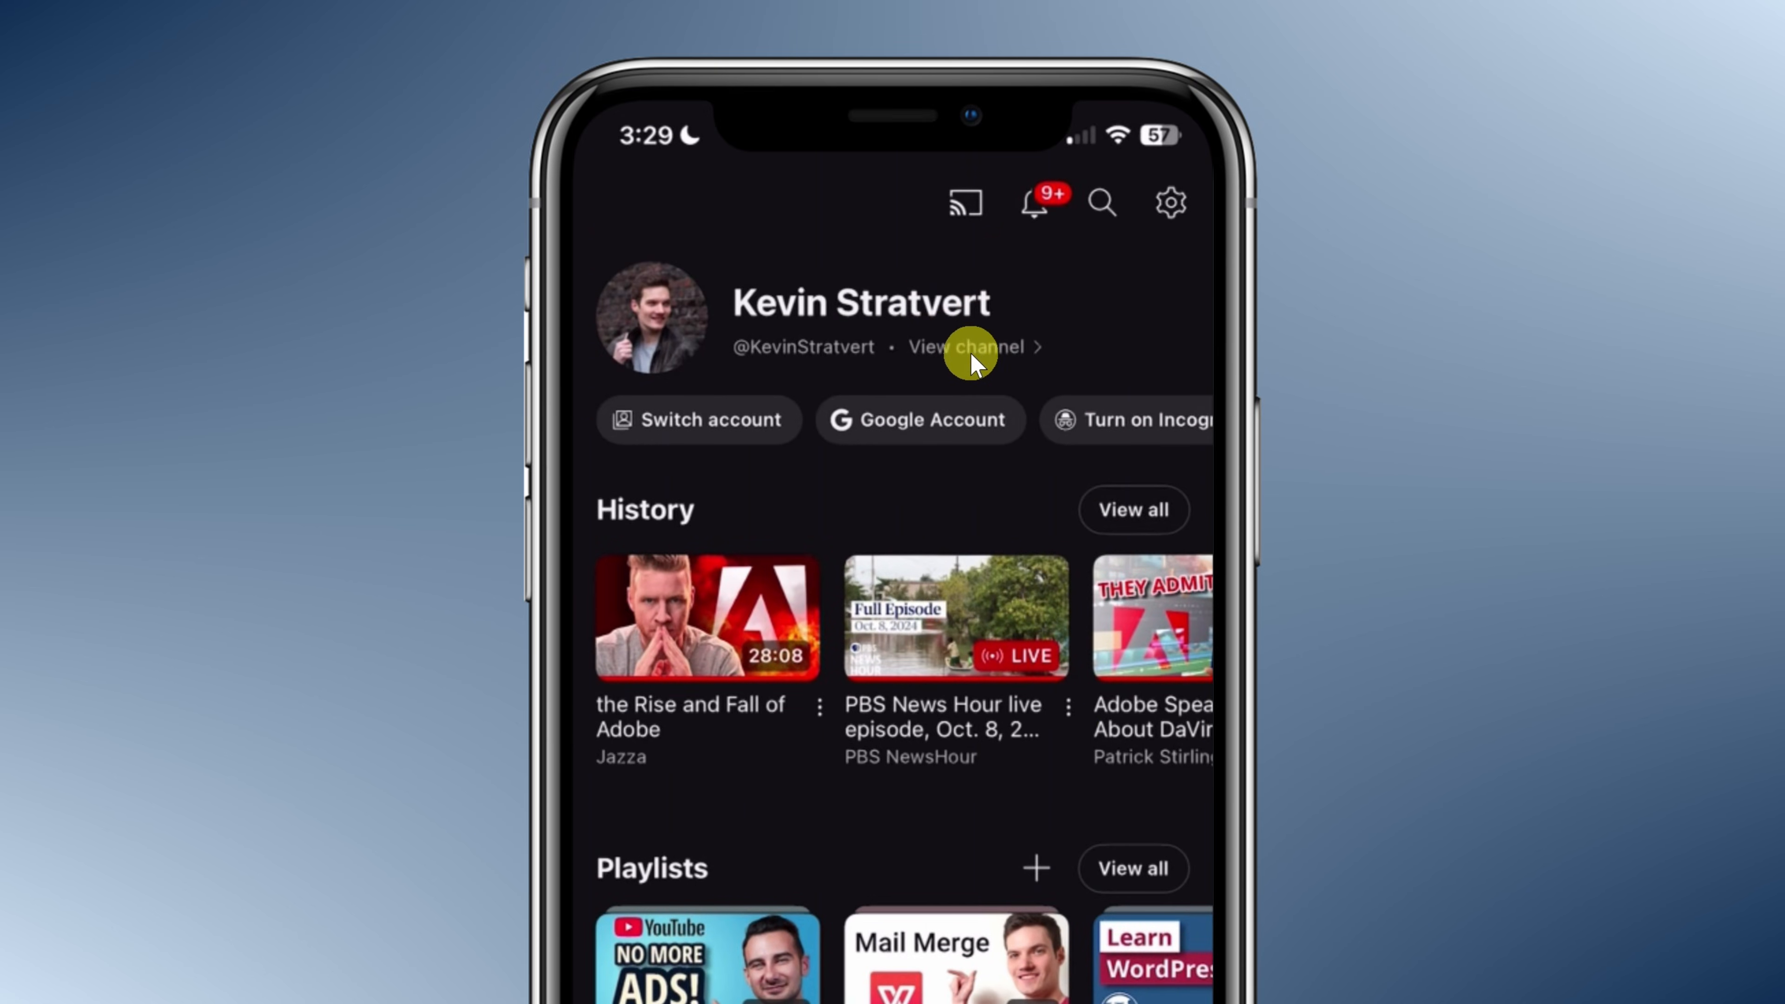
click(967, 347)
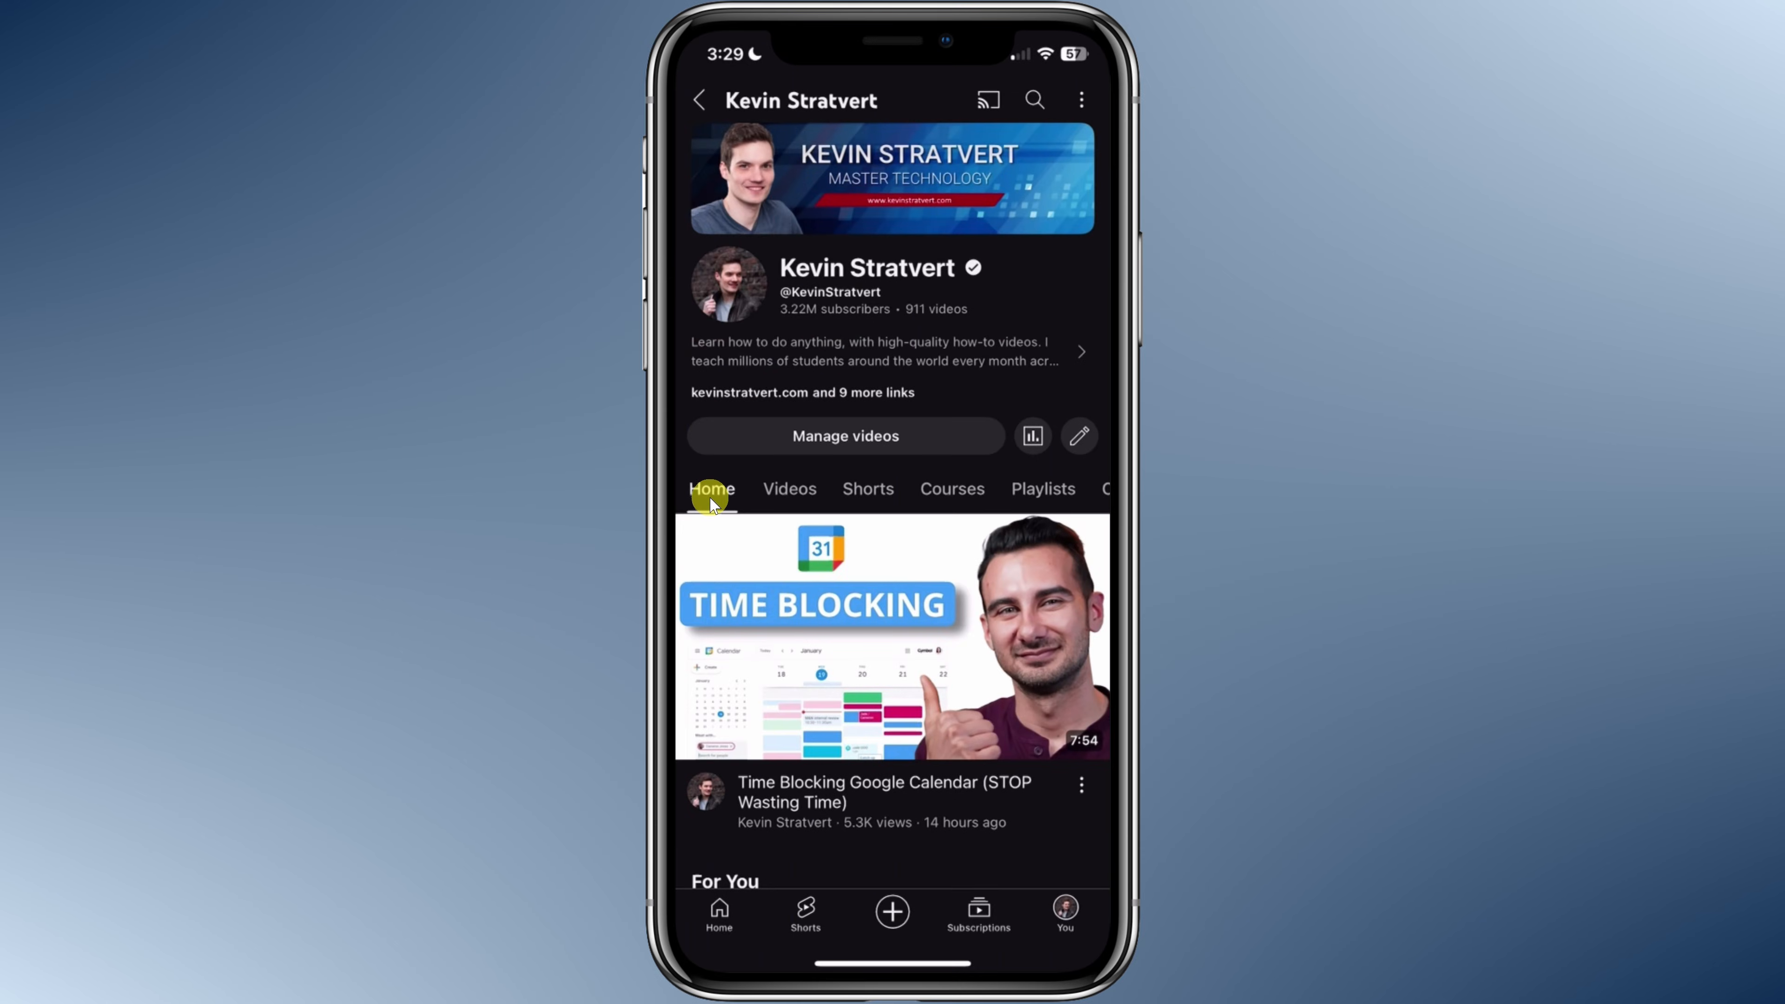
mouse_move(876, 497)
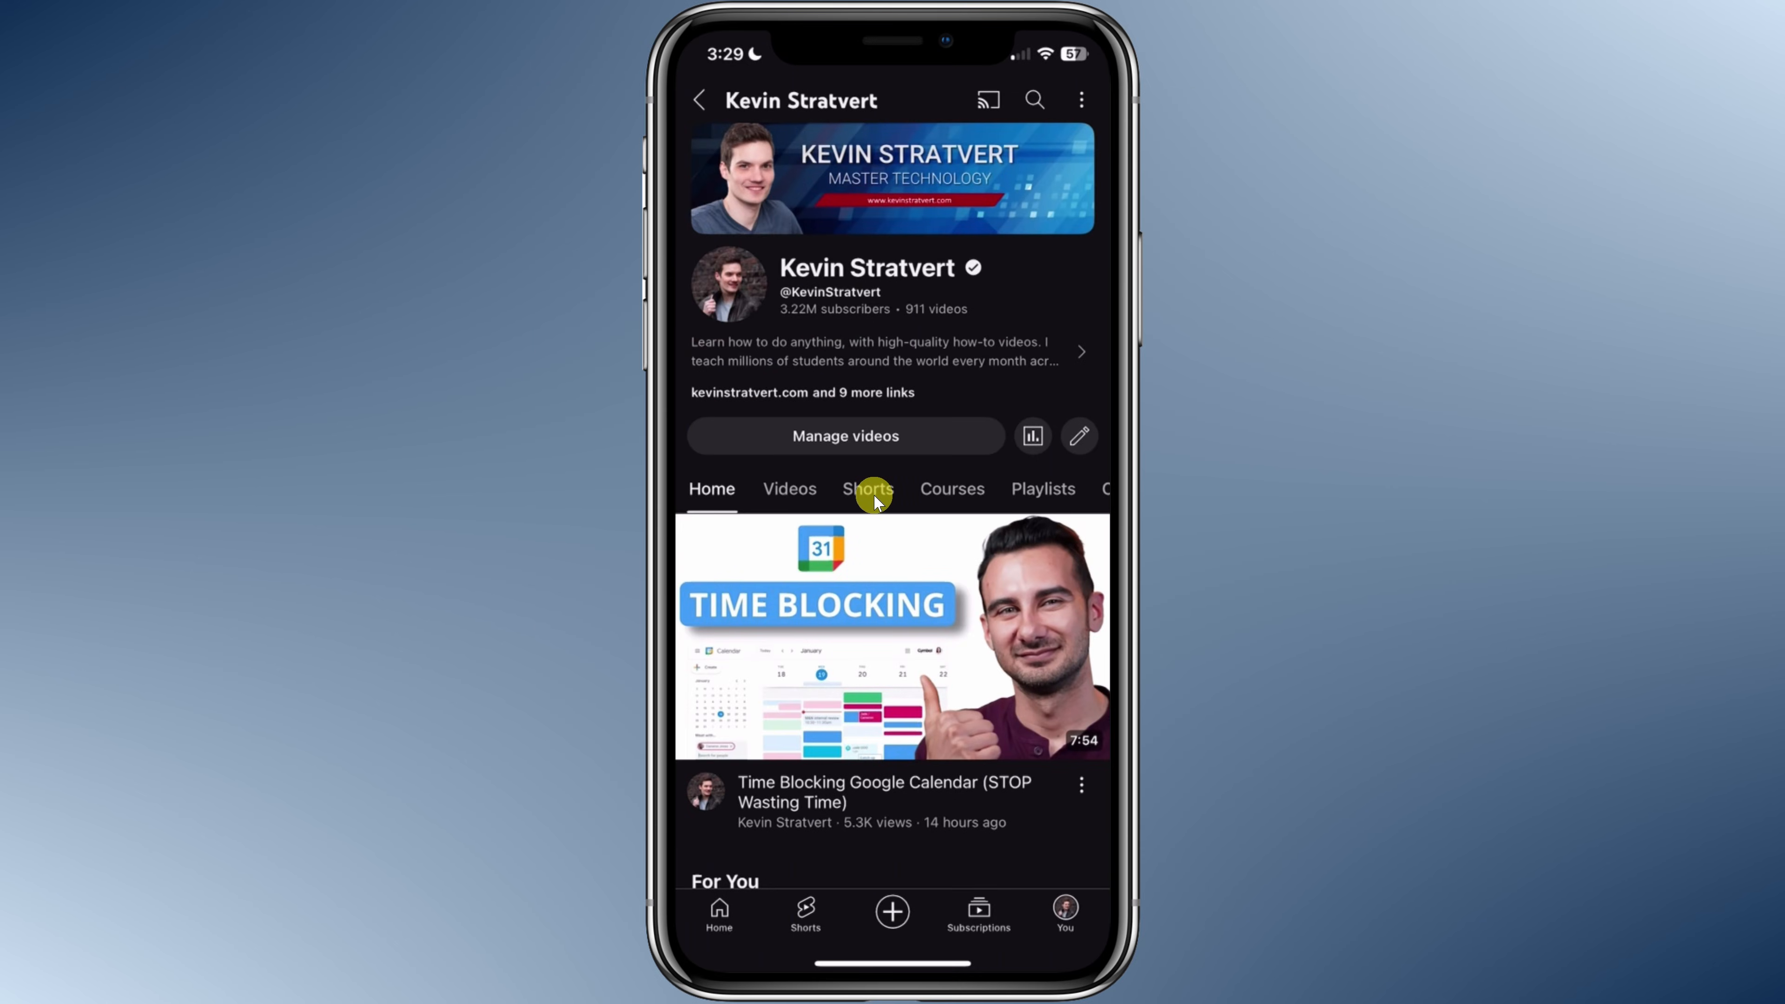
click(869, 489)
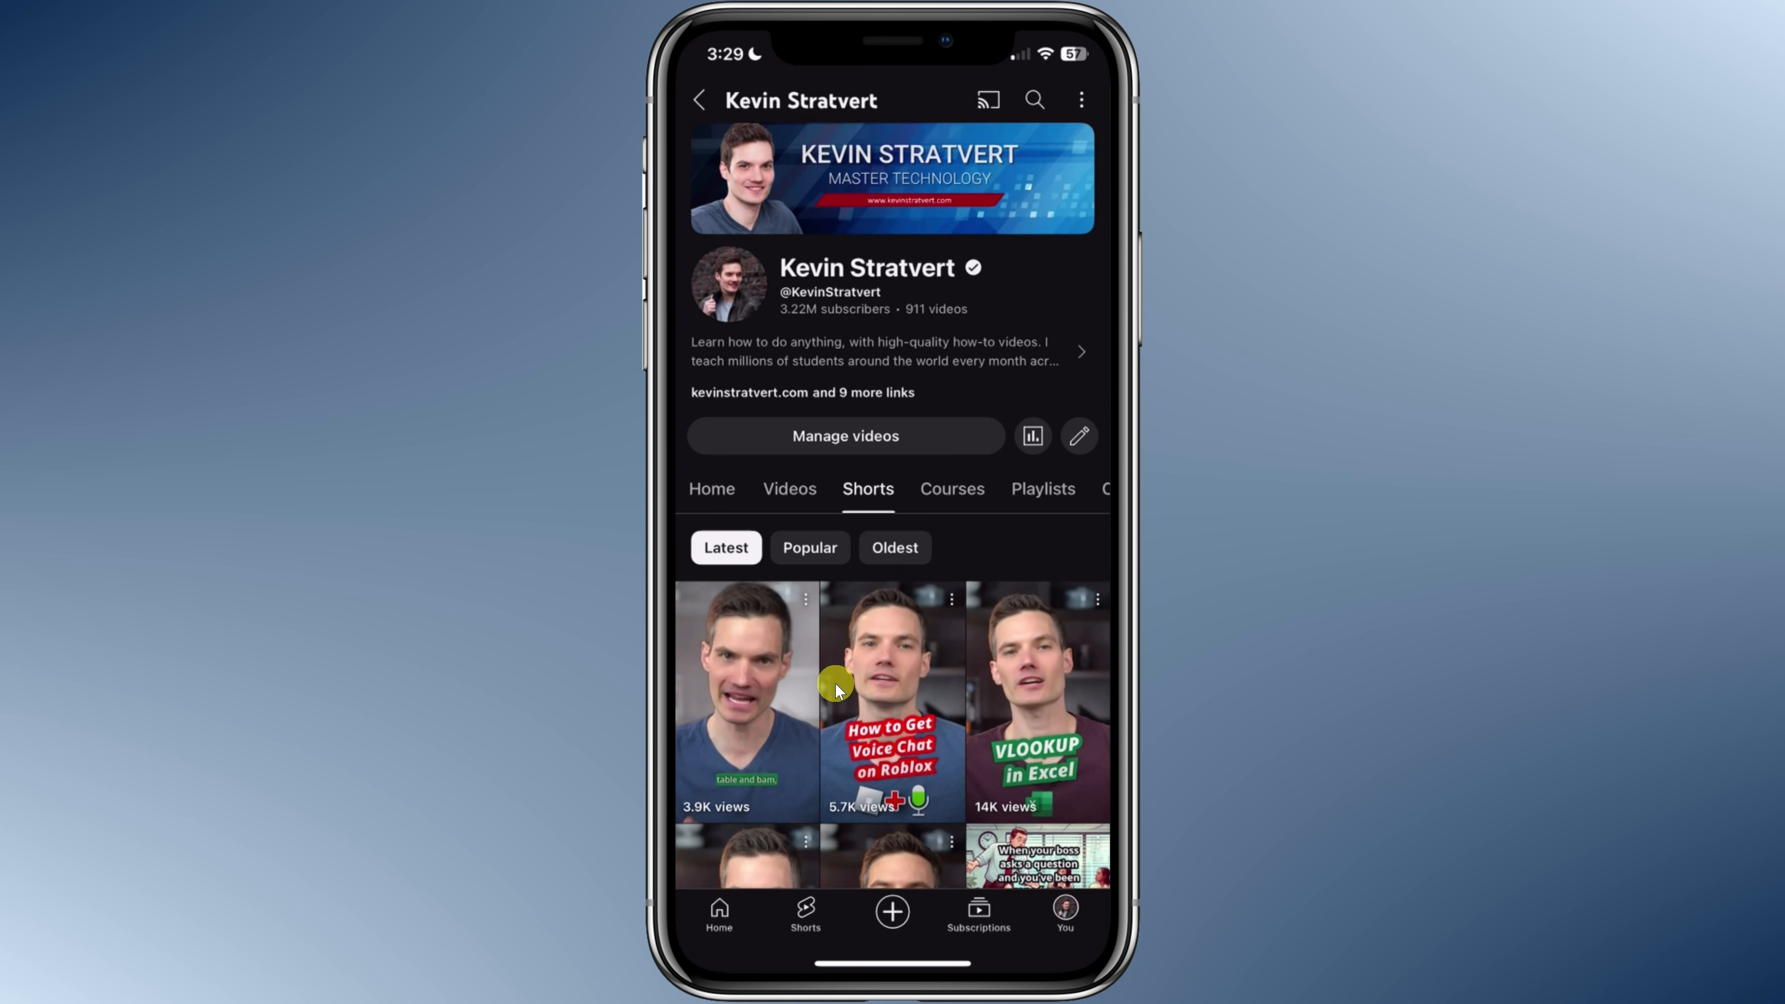
scroll(down, 3)
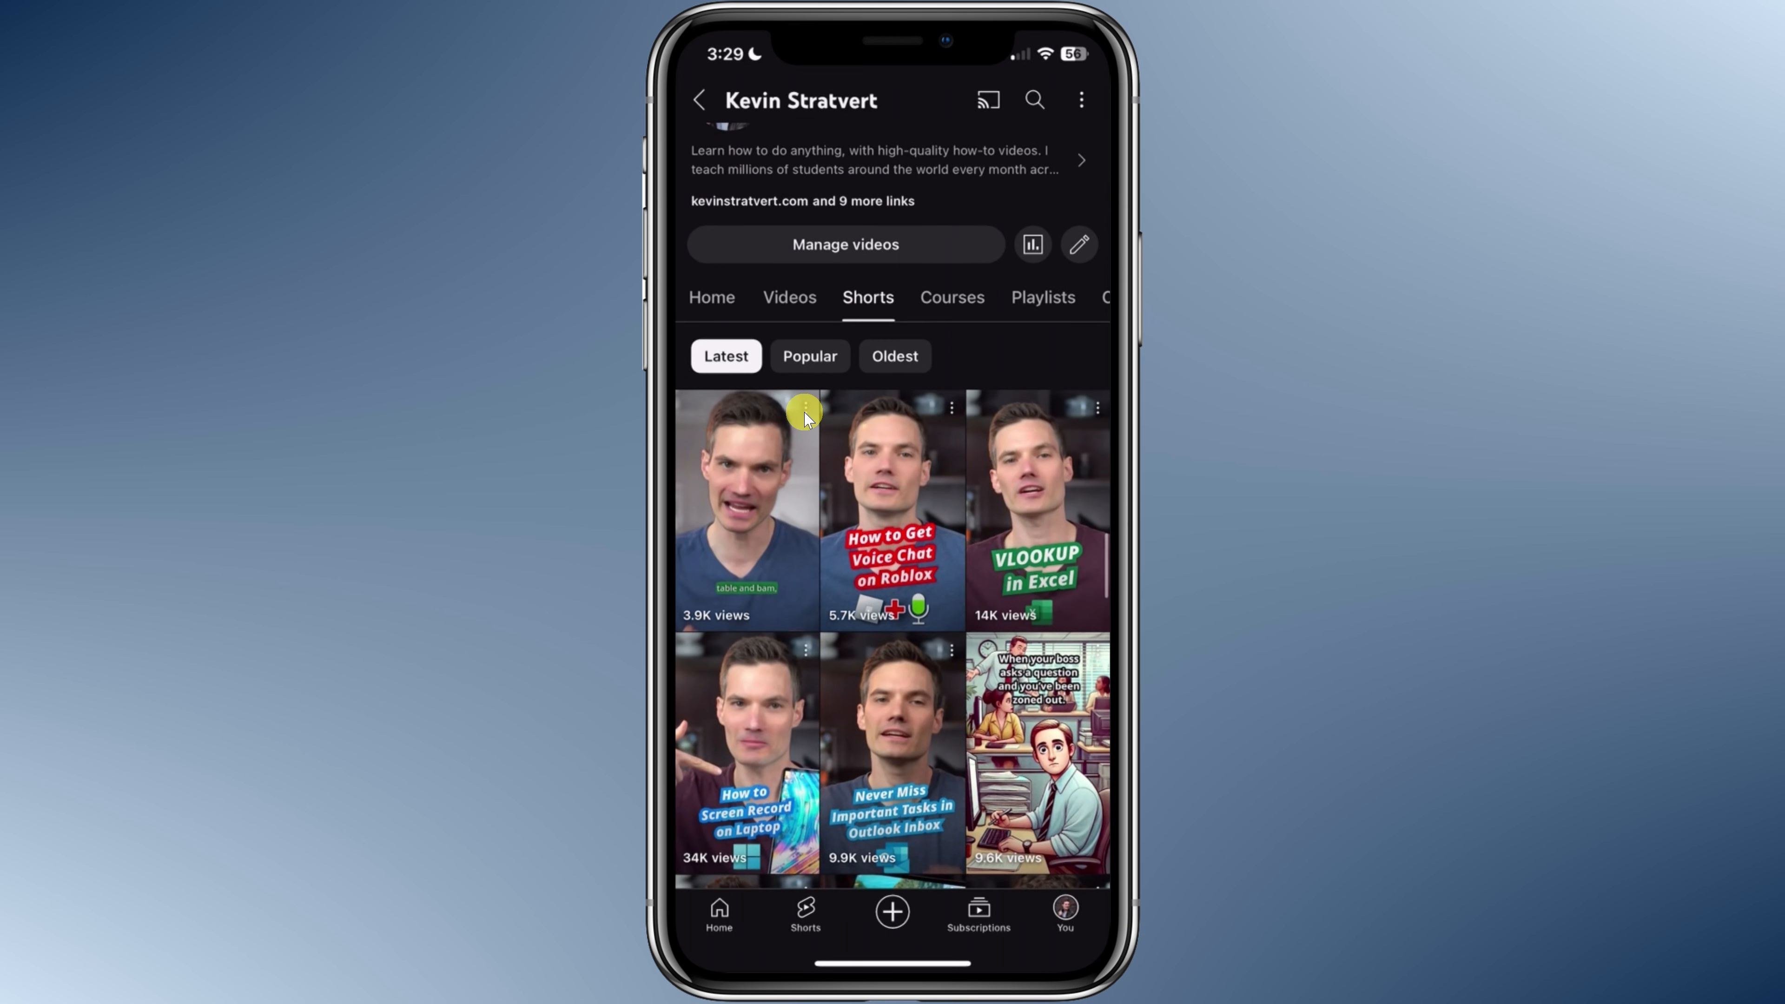
click(806, 408)
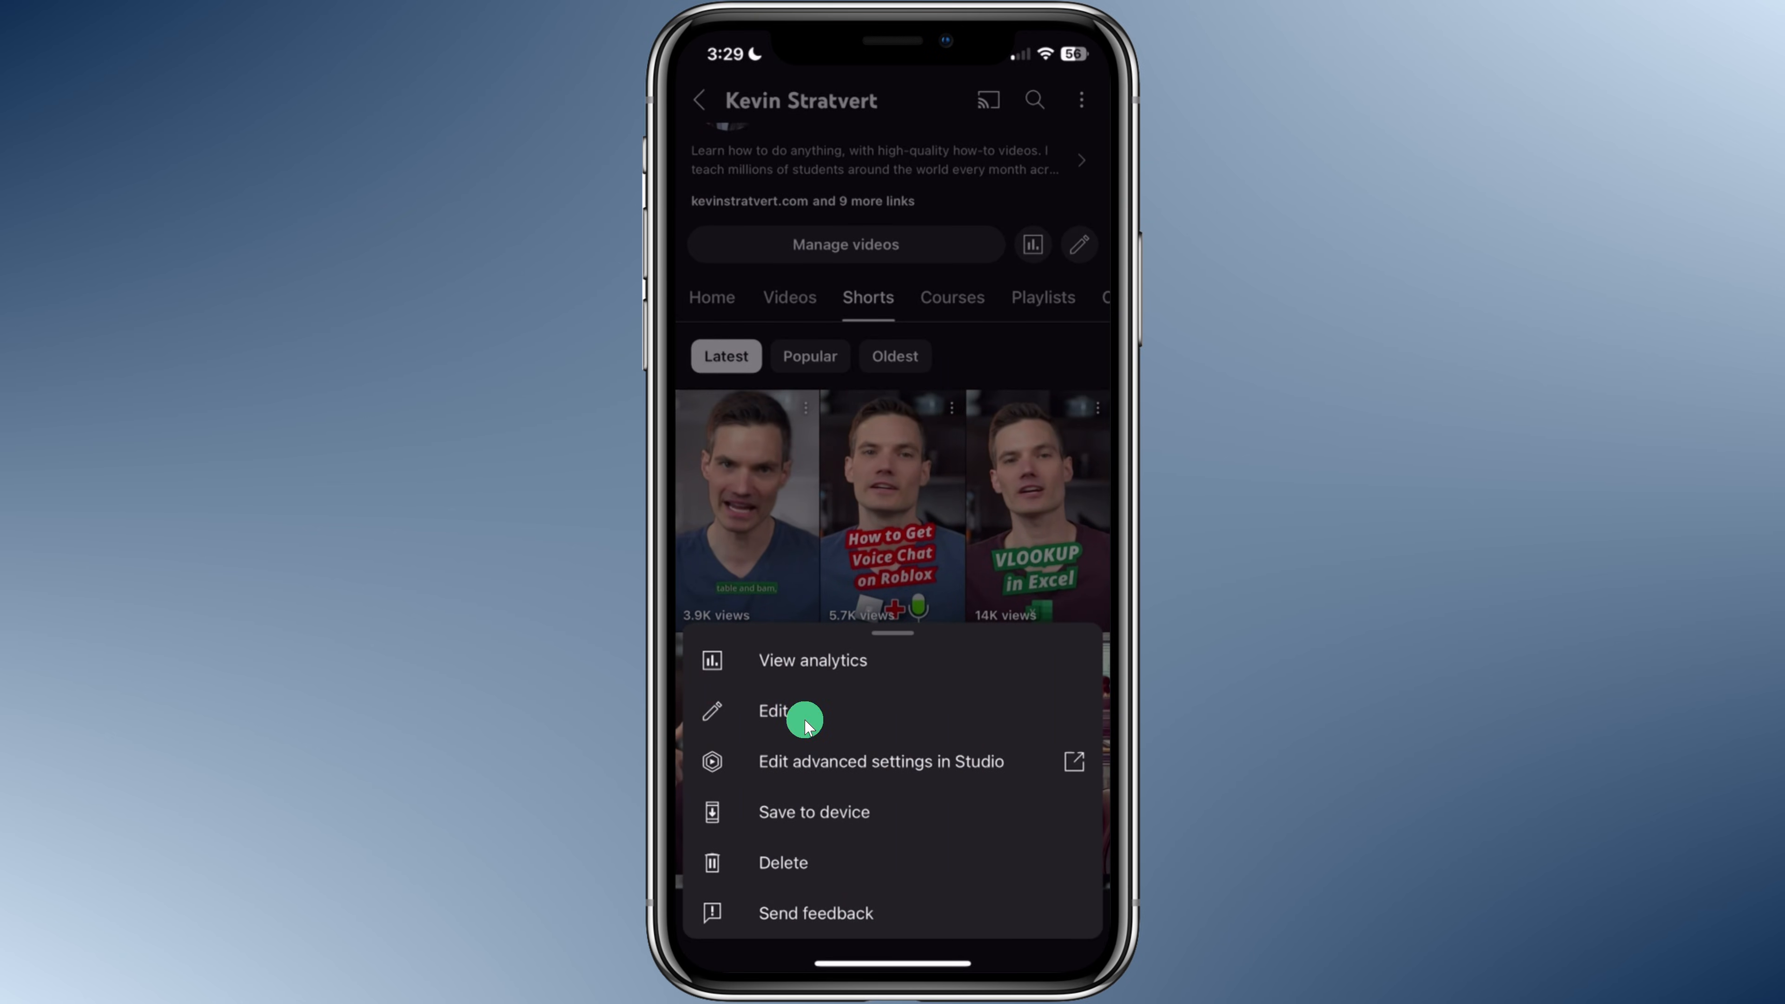
- Edit the pivot table Short, pick the 'How to Make Pivot Tables' title frame as thumbnail and save
click(804, 719)
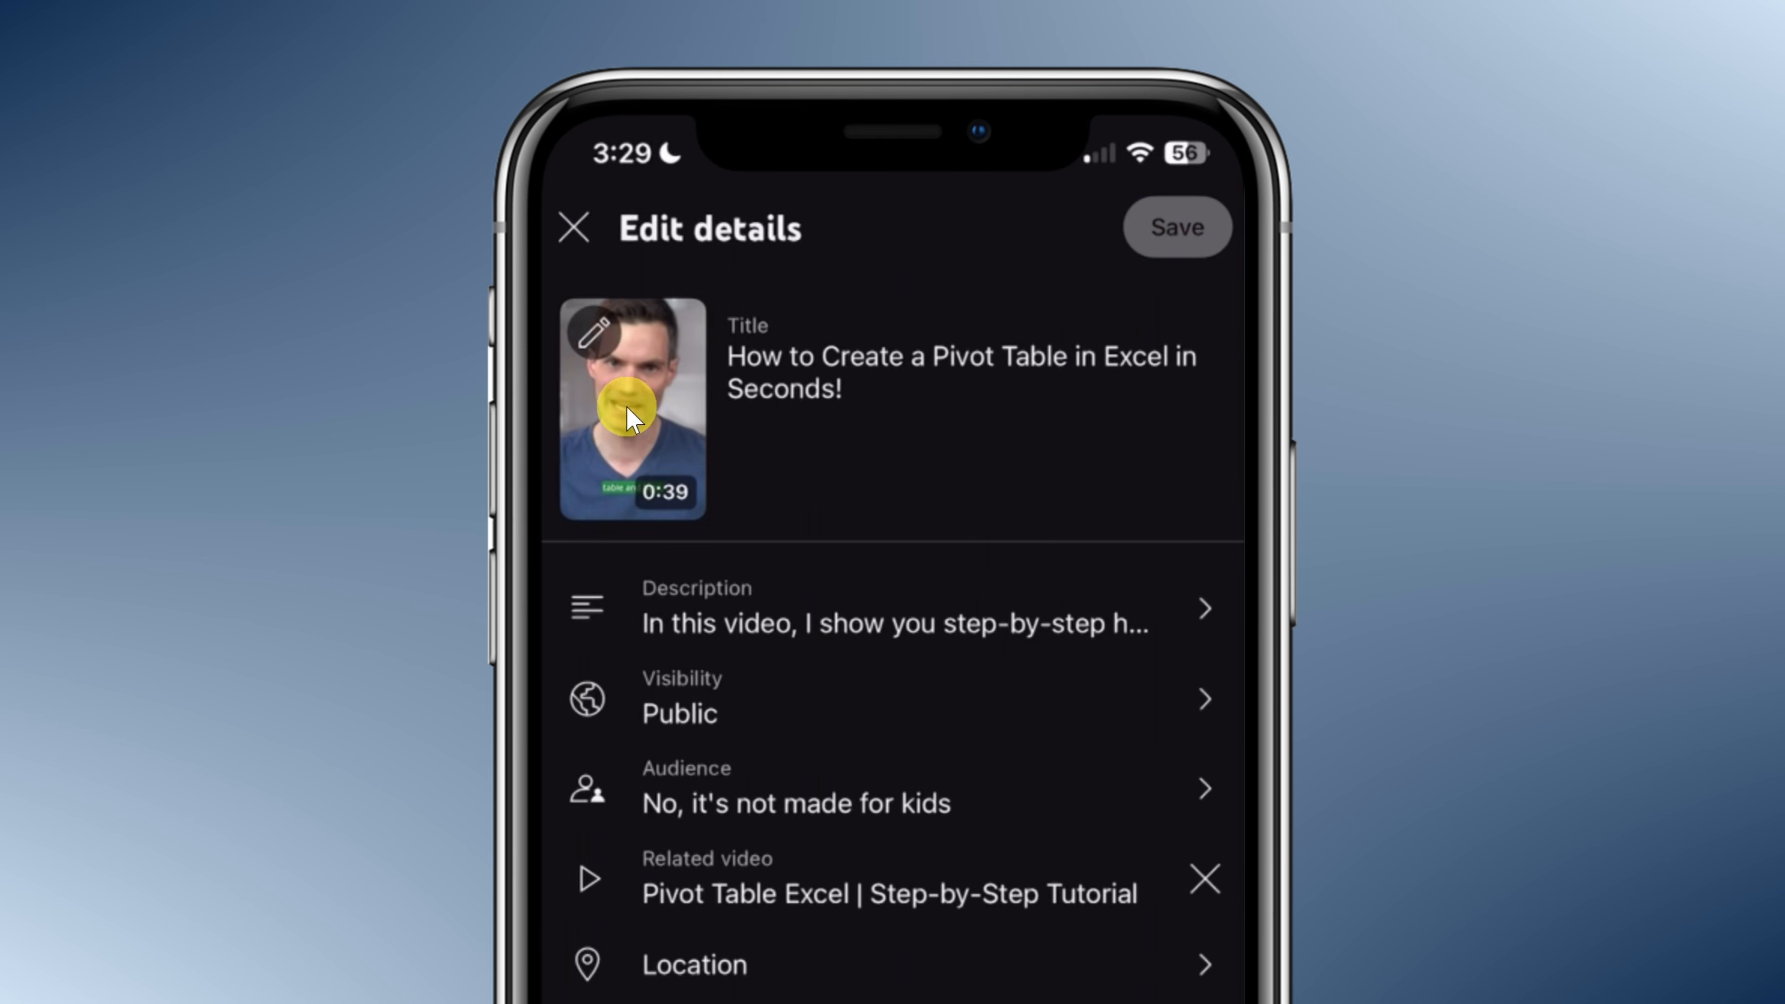
mouse_move(647, 447)
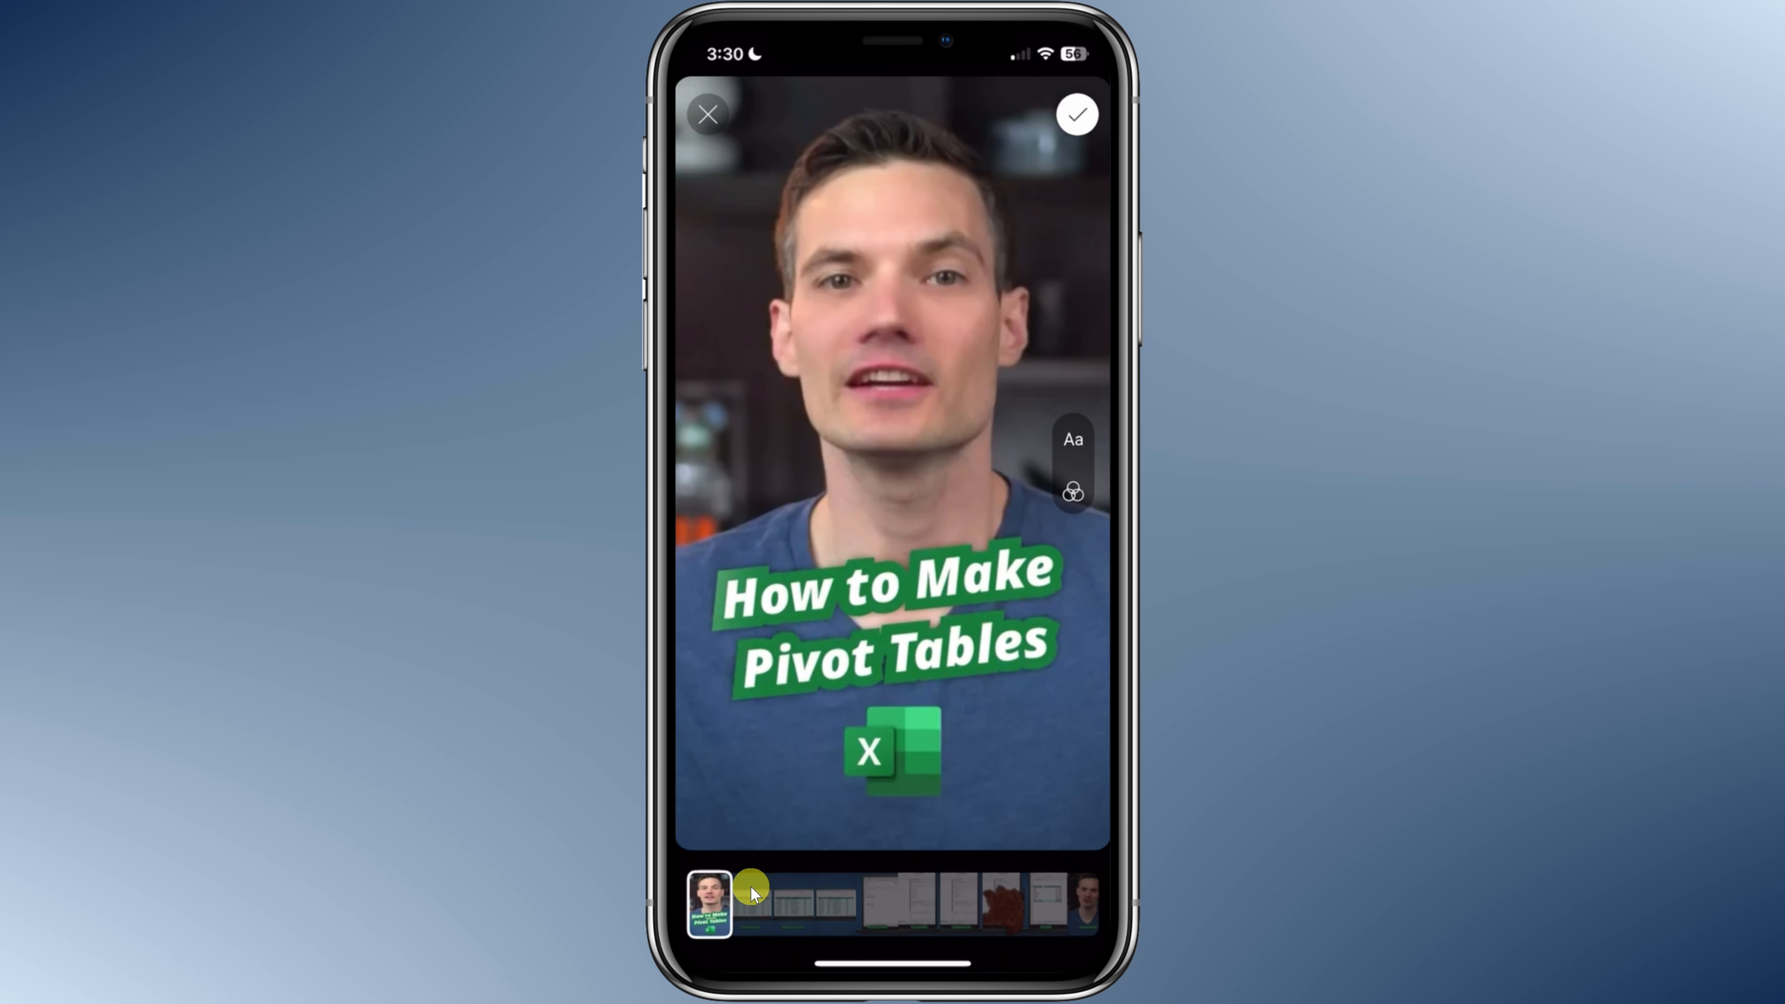
mouse_move(860, 917)
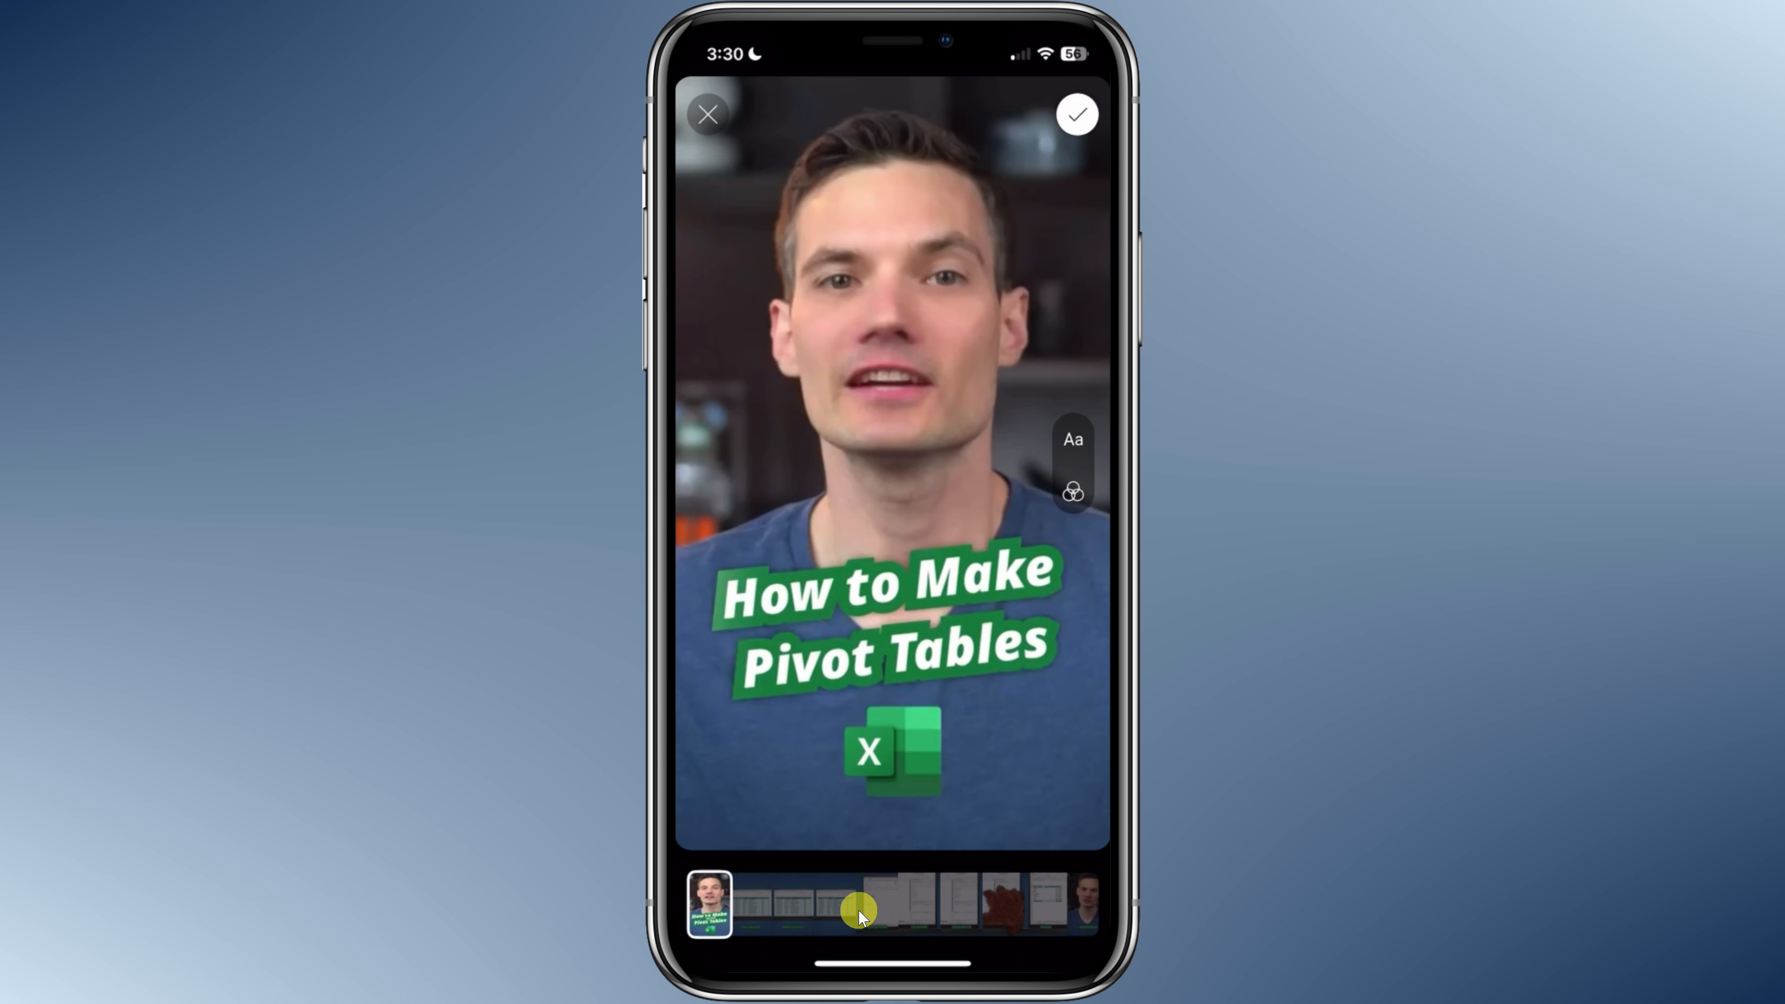
click(708, 916)
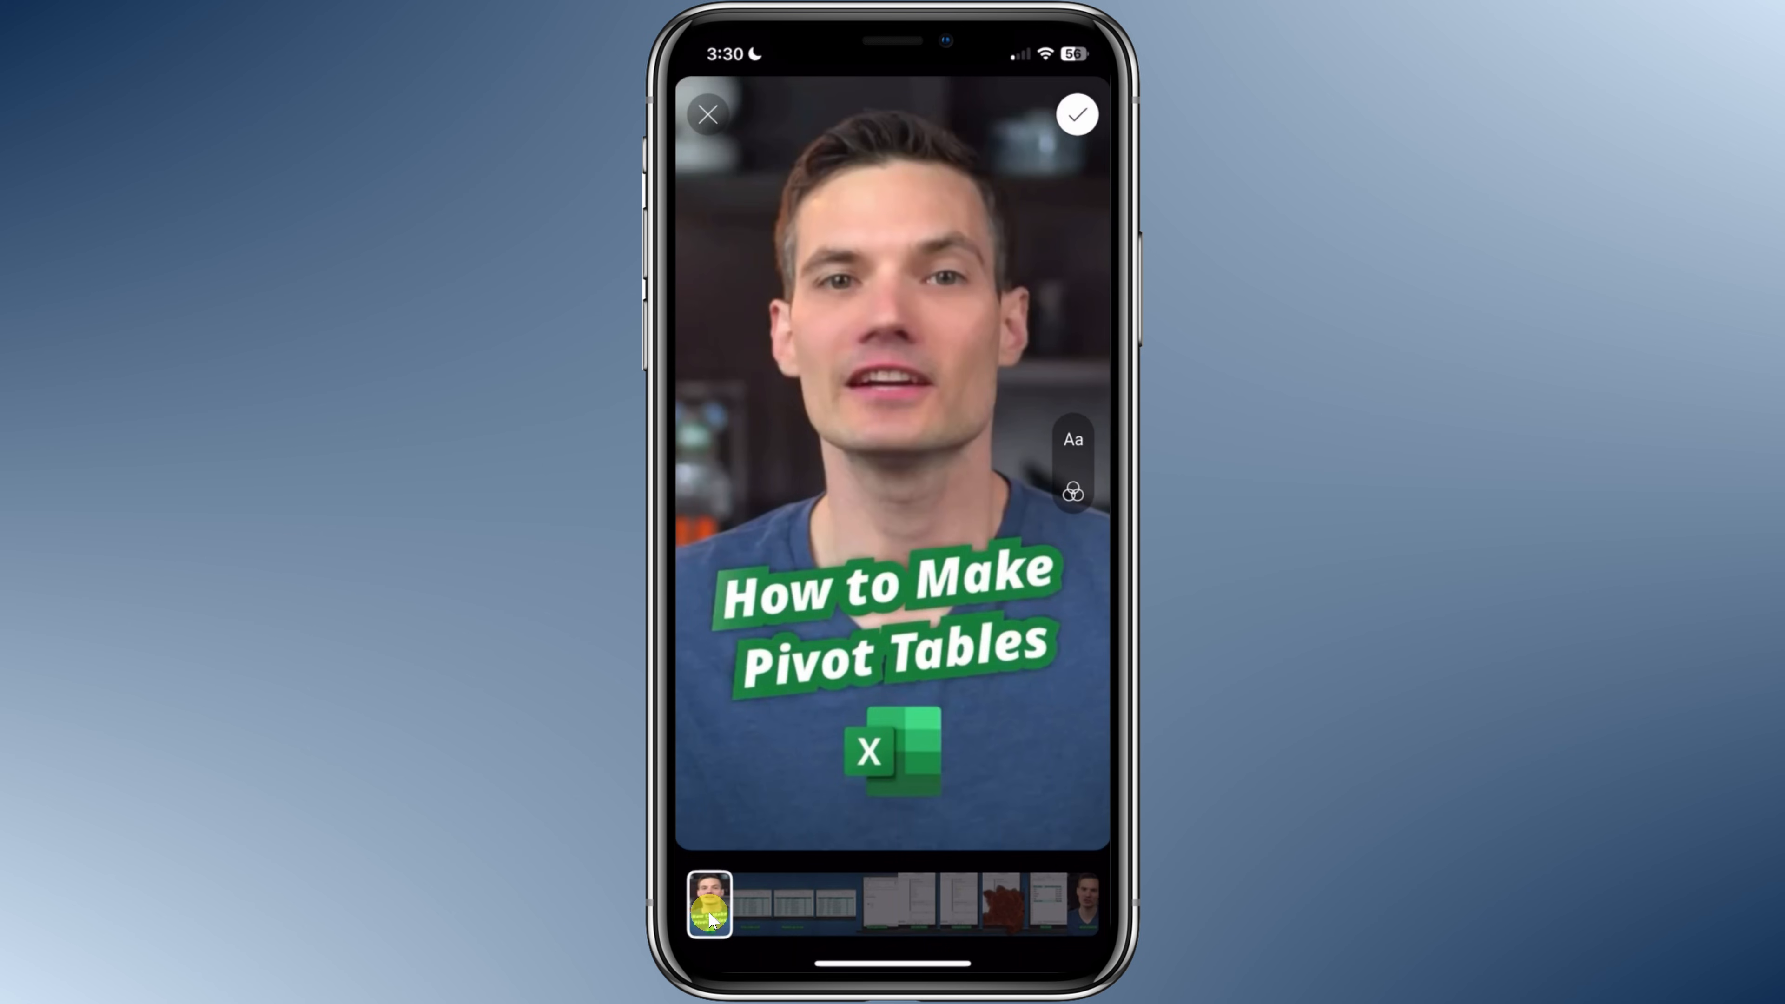
click(1077, 117)
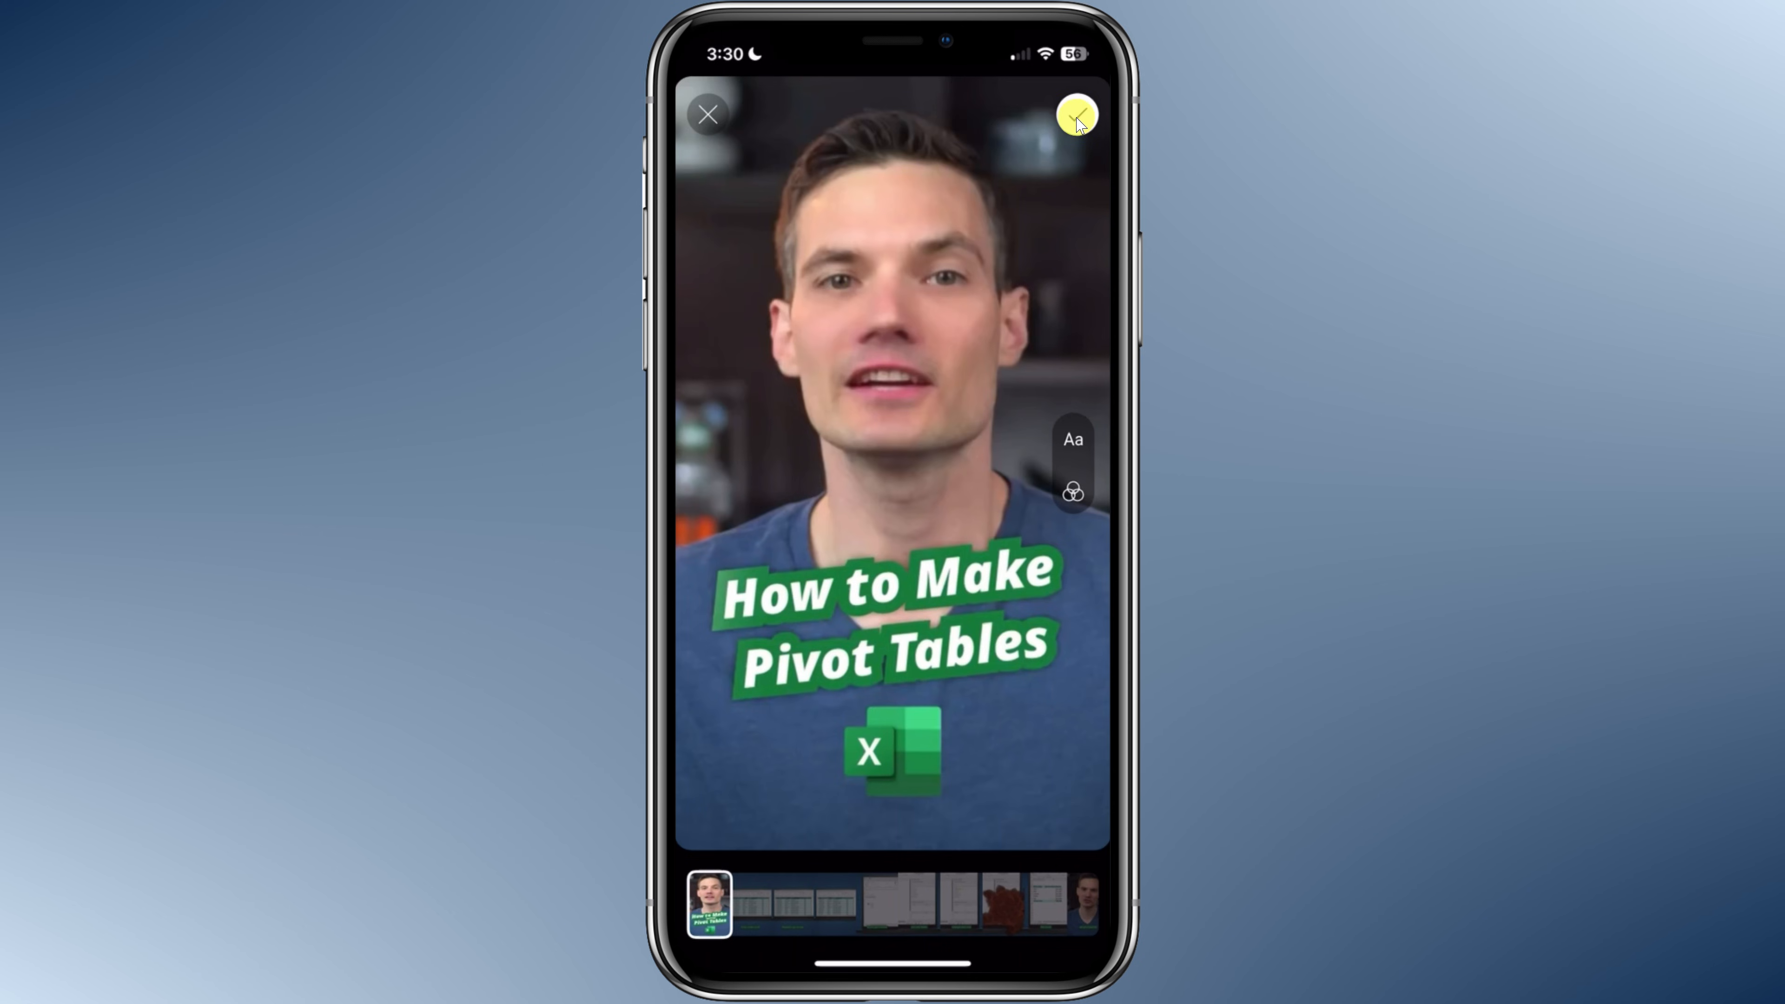
click(1078, 117)
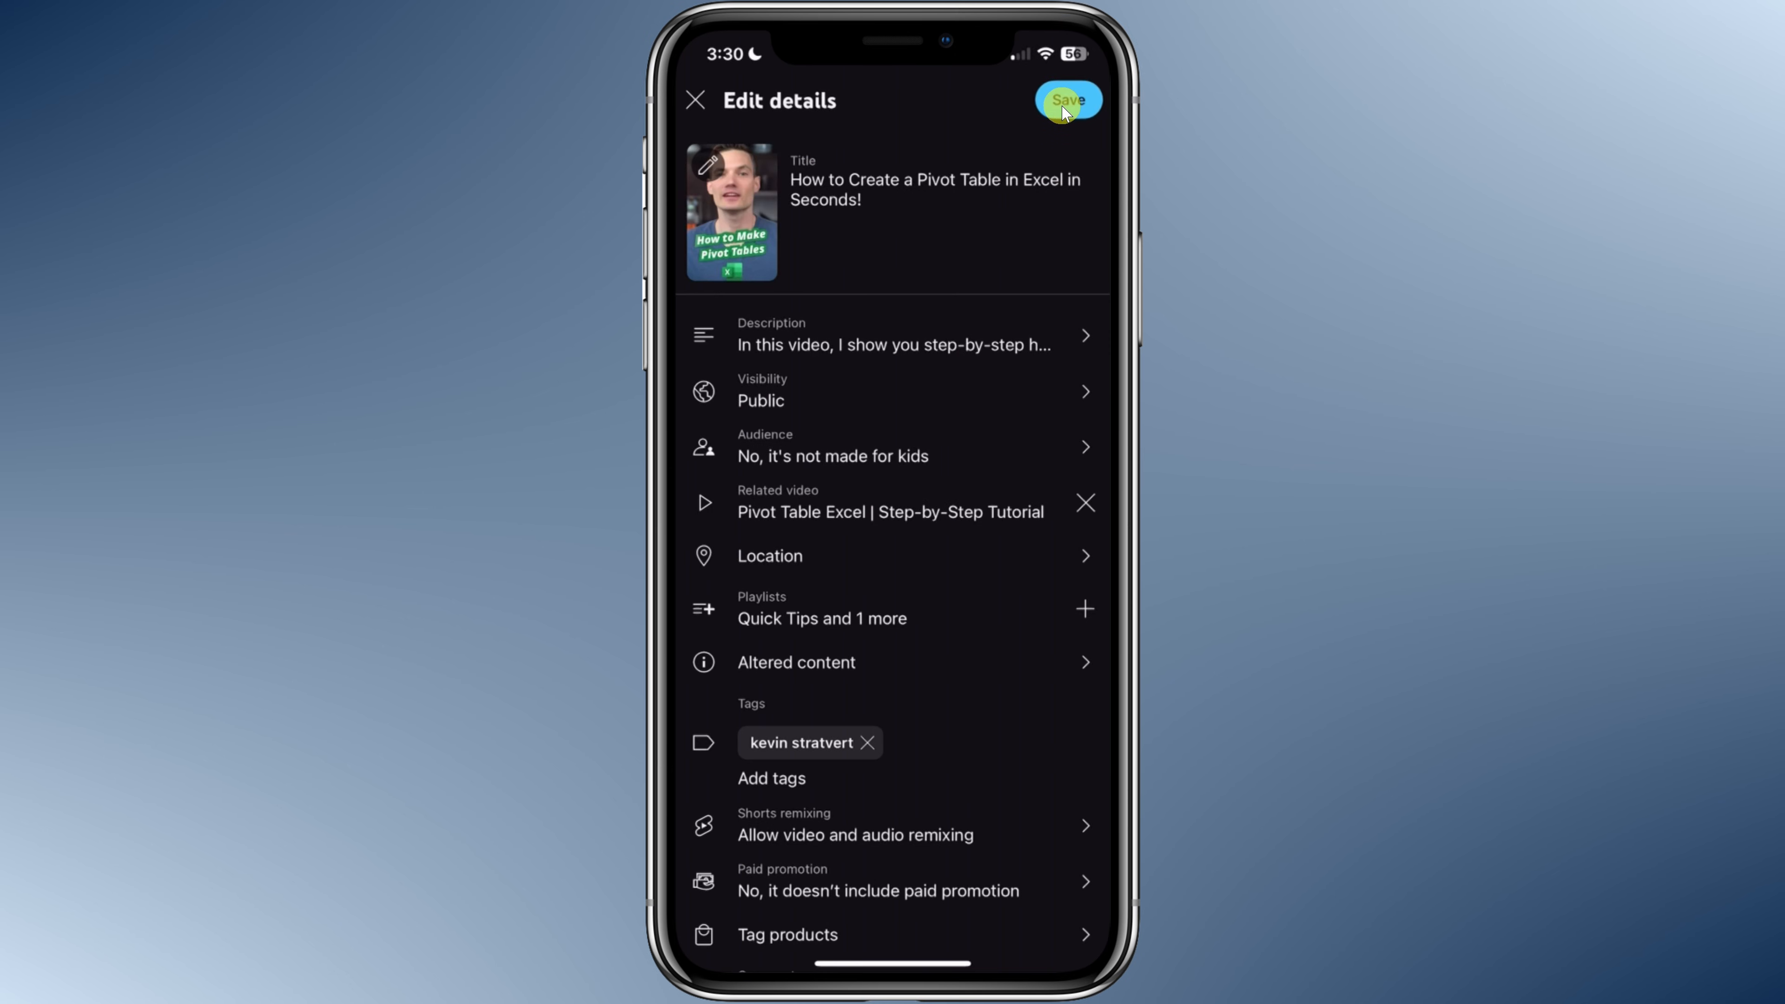
click(1067, 101)
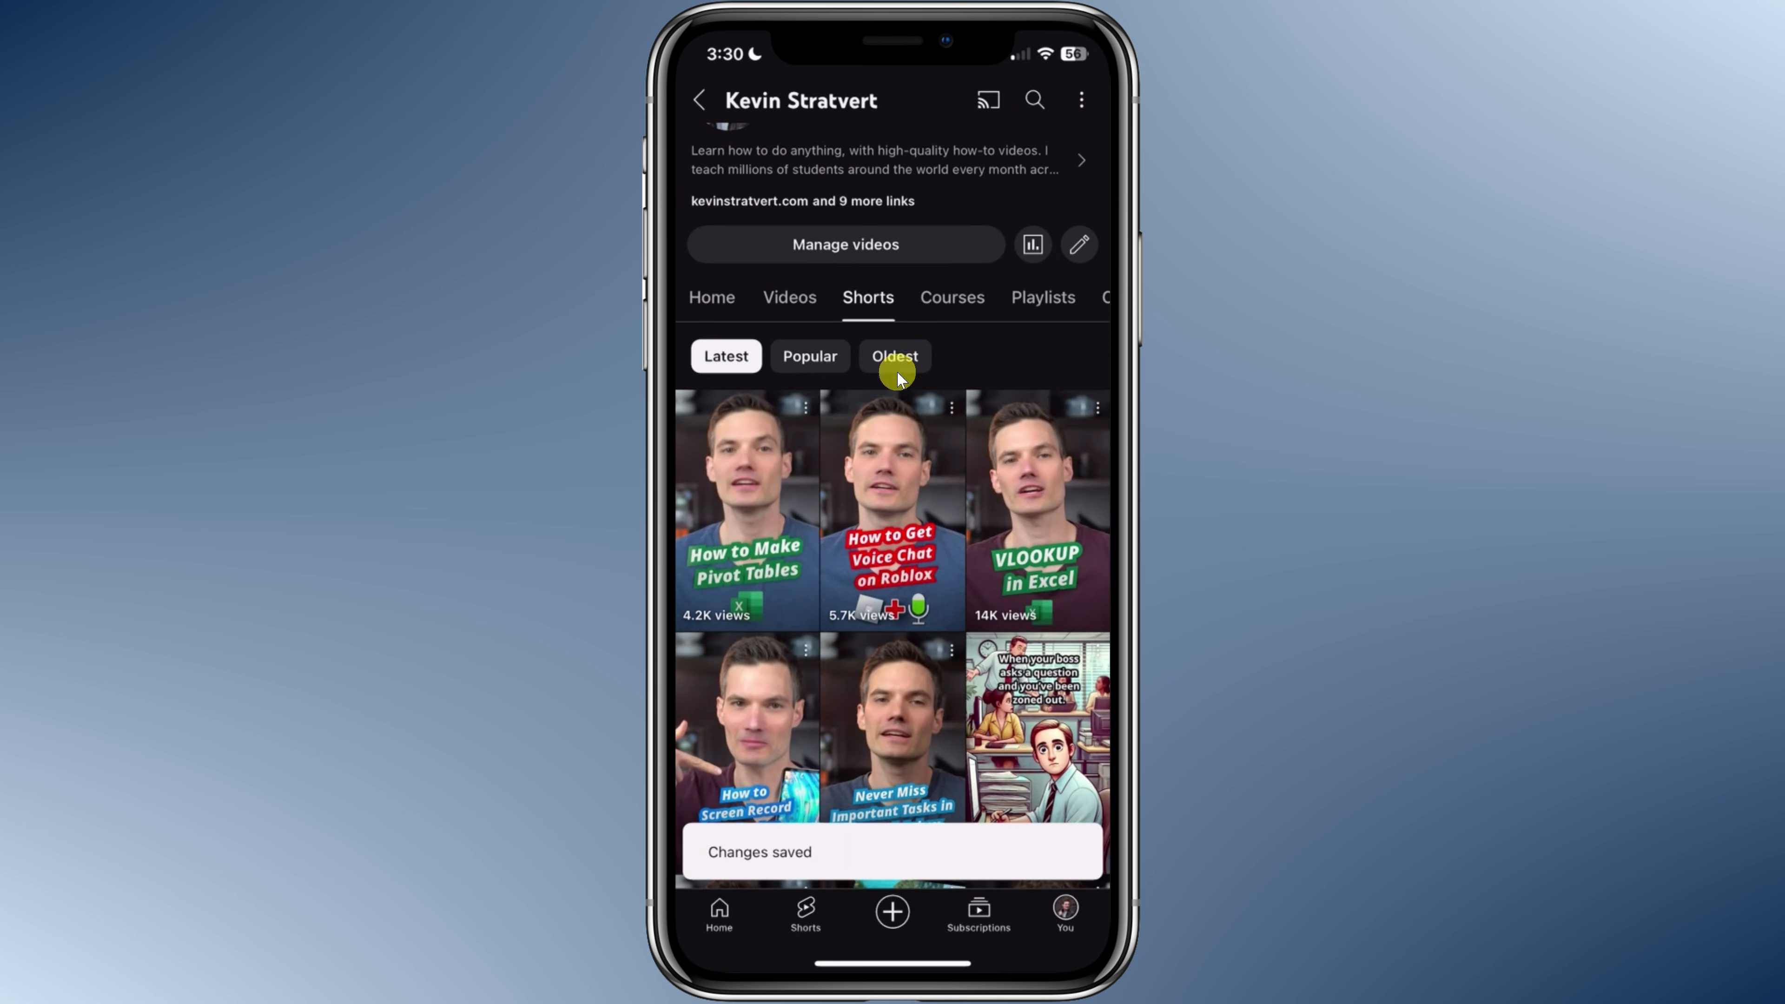